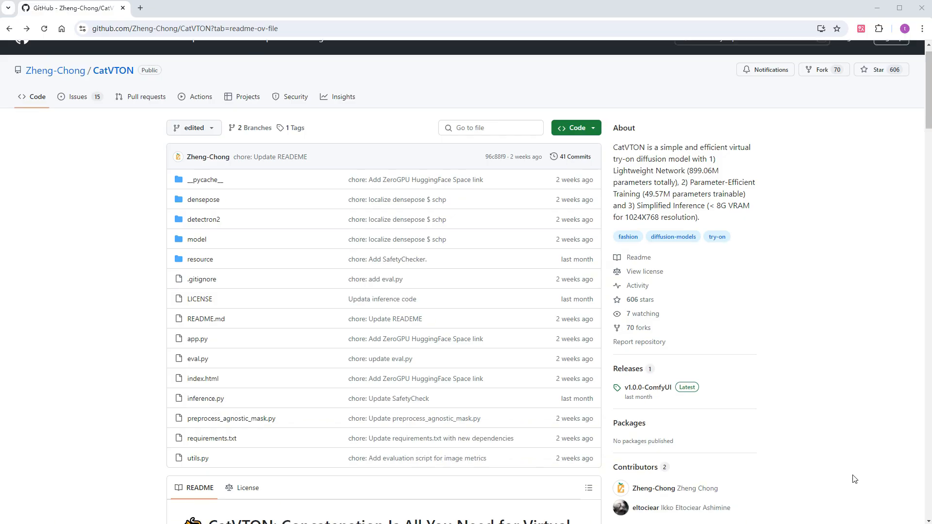
Scroll the CatVTON README to Installation and ComfyUI Workflow, then follow the plugin link.
scroll(down, 3)
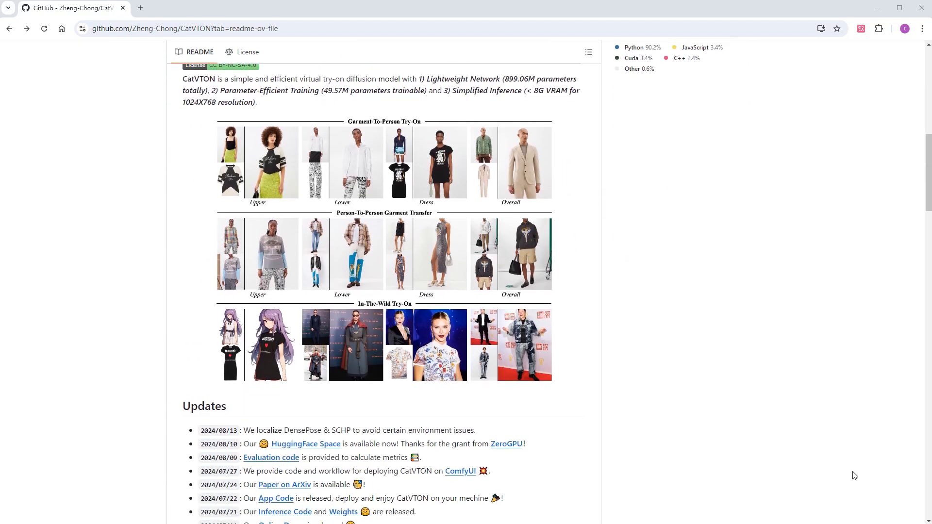
scroll(down, 3)
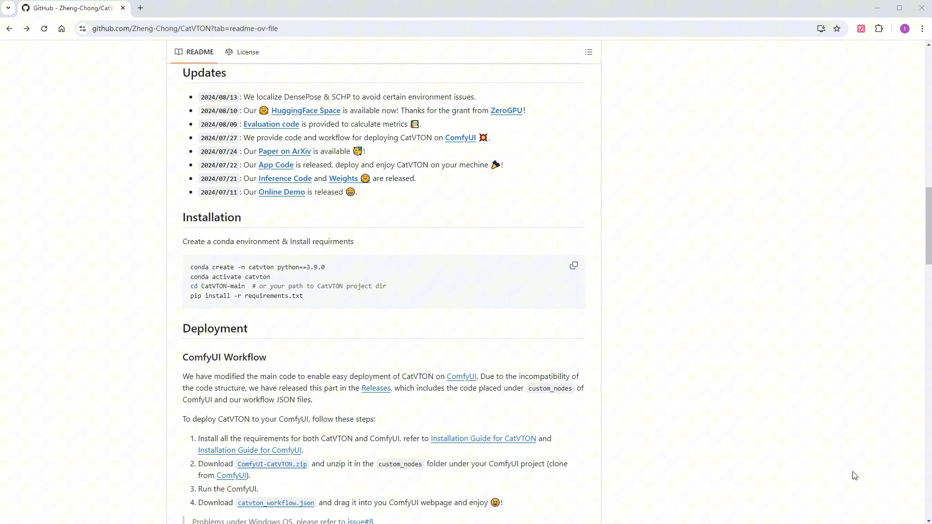
scroll(down, 3)
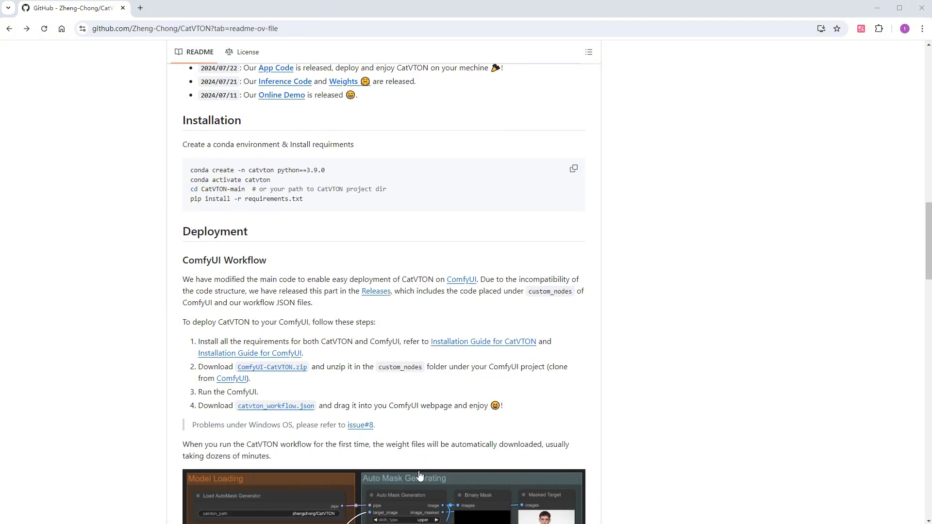
click(360, 425)
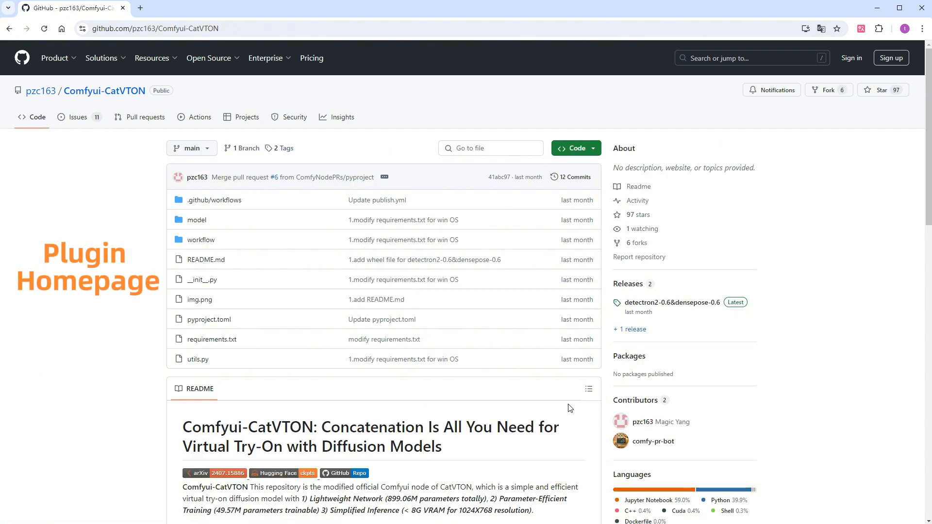
Scroll the pzc163/Comfyui-CatVTON README down to its Installation section.
scroll(down, 3)
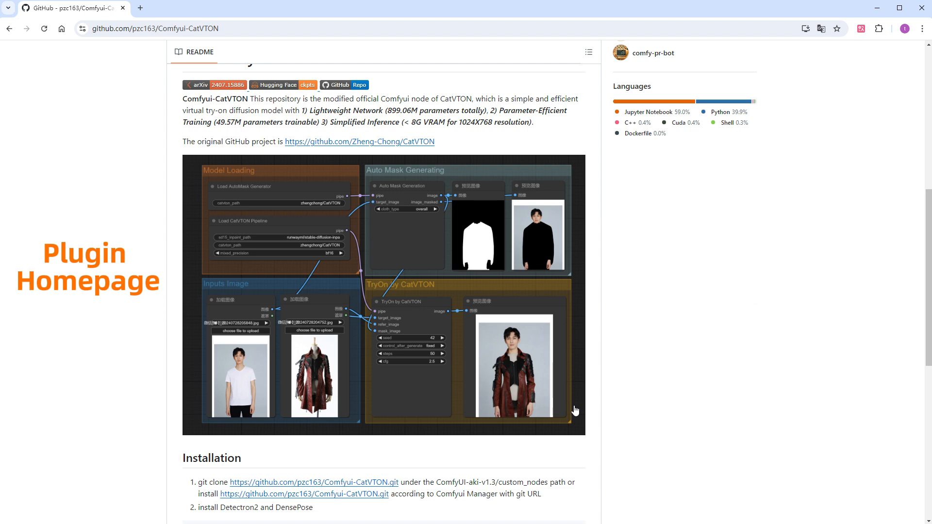
scroll(down, 3)
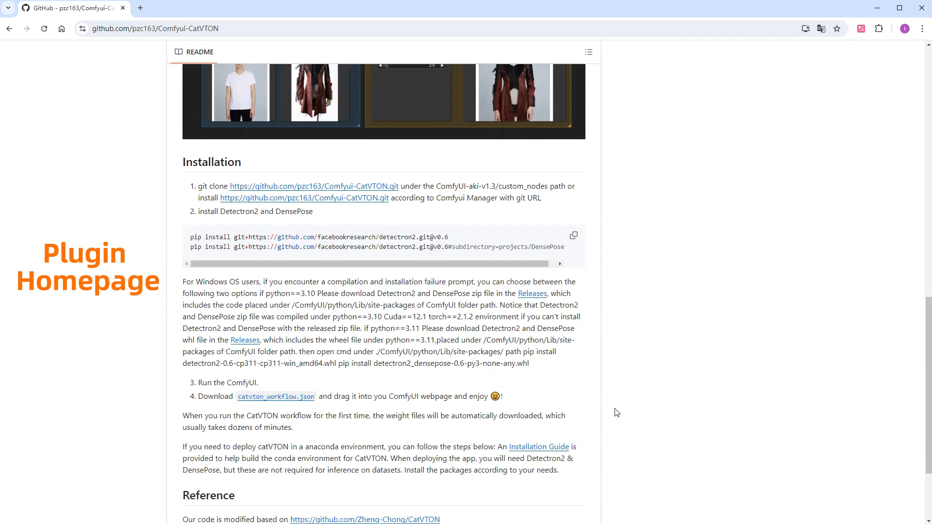
scroll(down, 3)
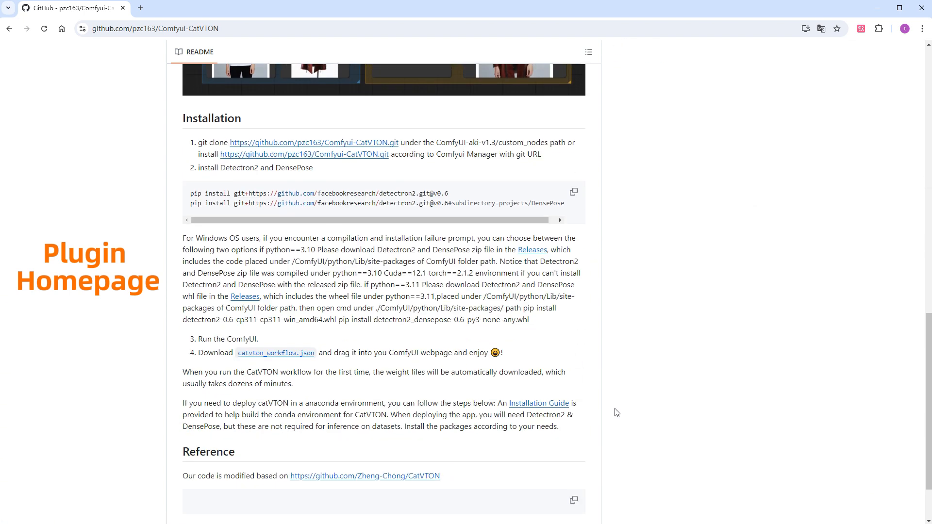
click(78, 68)
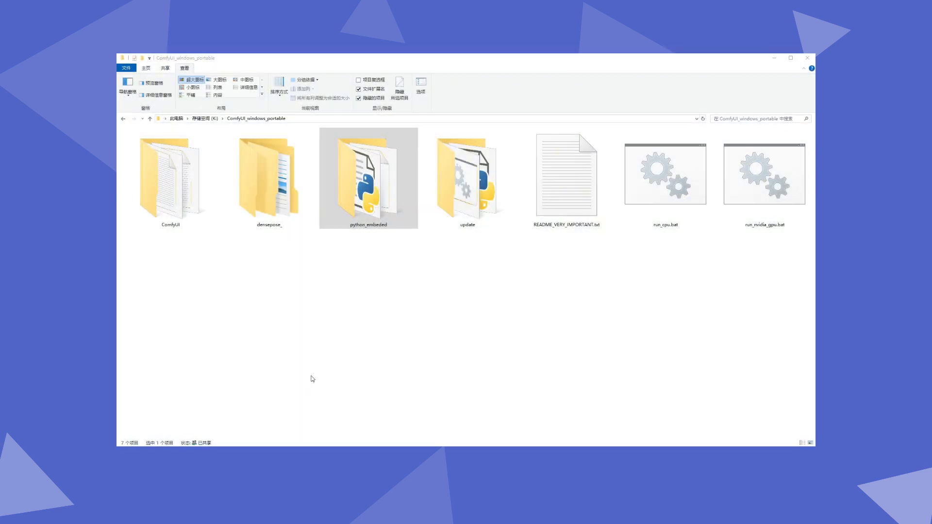
Select python_embeded in ComfyUI_windows_portable and download ComfyUI_windows_portable_nvidia.7z from Releases.
click(363, 193)
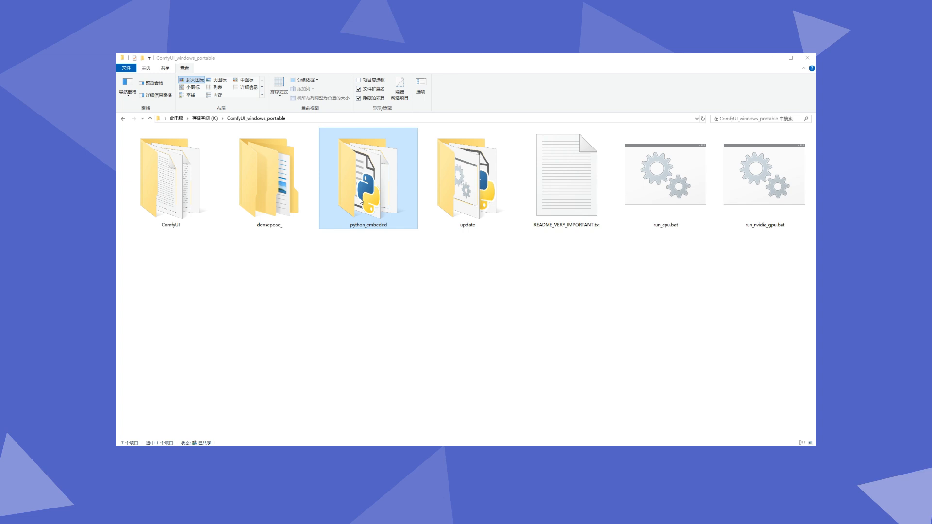
drag(368, 179, 366, 285)
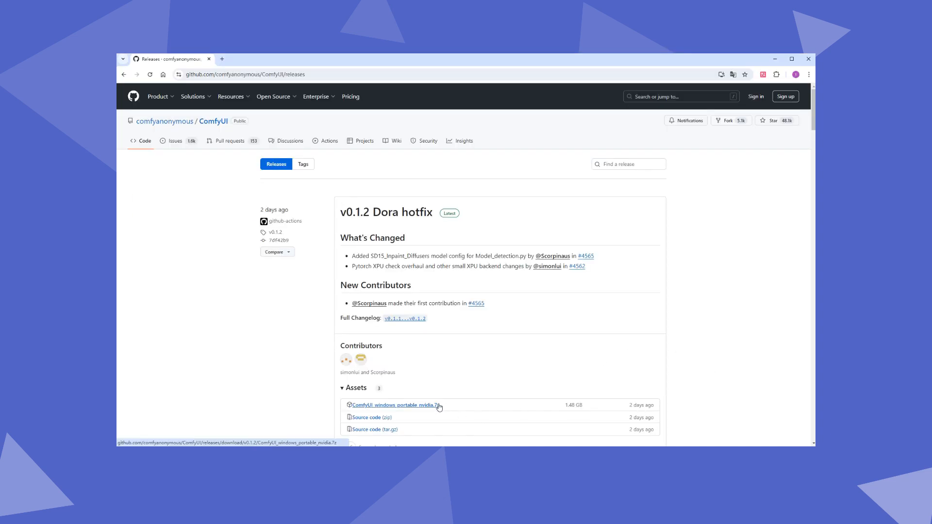
click(414, 405)
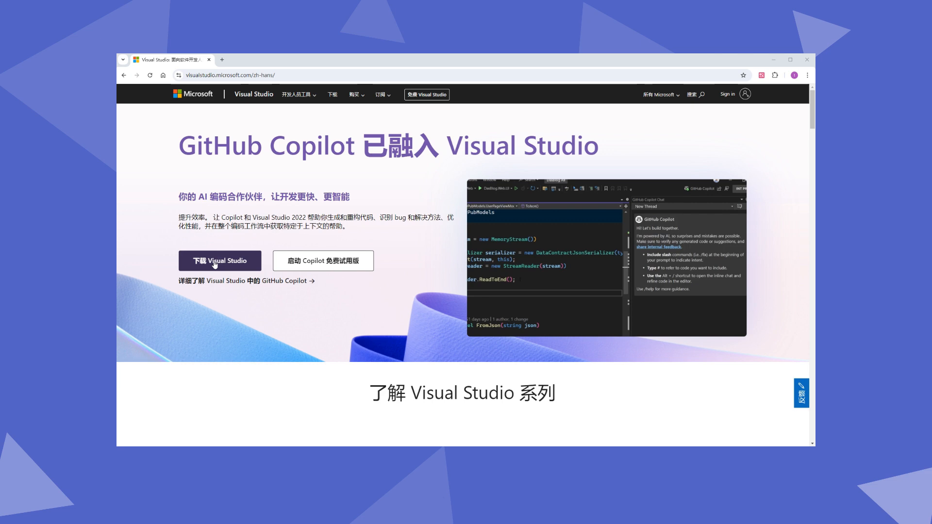
Download the Visual Studio 2022 Community installer from visualstudio.microsoft.com.
click(219, 261)
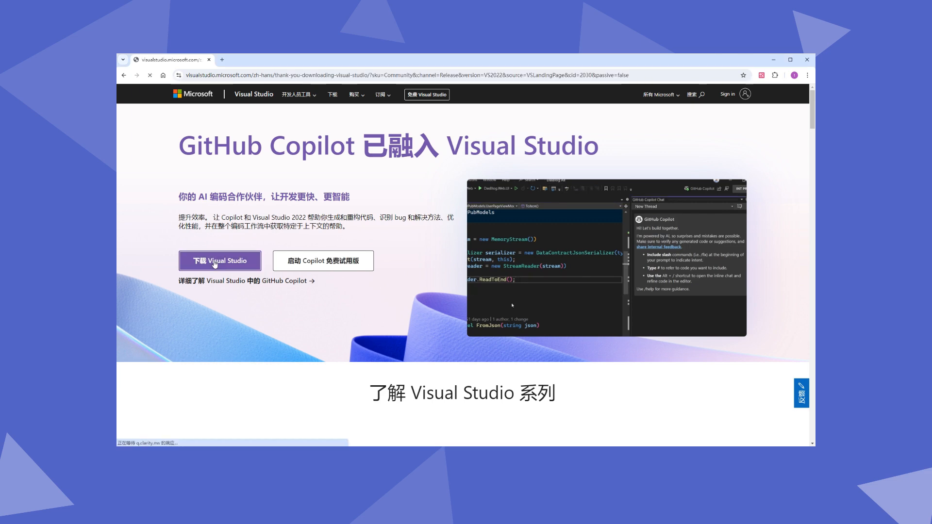
click(219, 260)
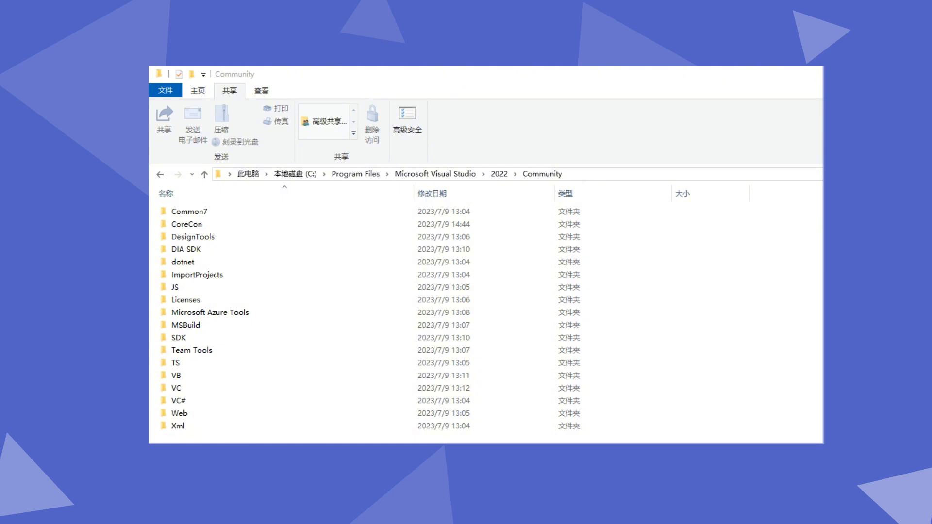
Navigate VC > Tools > MSVC > 14.36.32532 > bin > Hostx64 > x64 in Visual Studio 2022 Community.
click(176, 388)
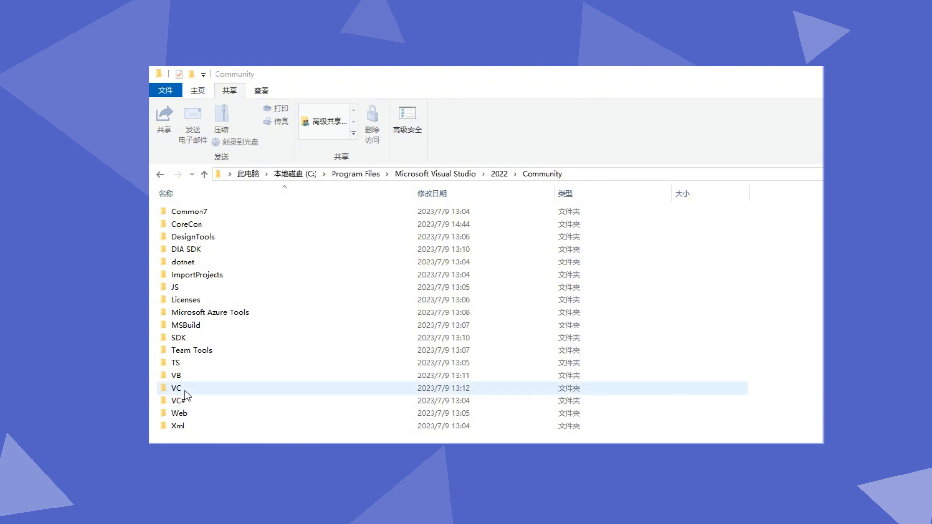
double_click(176, 388)
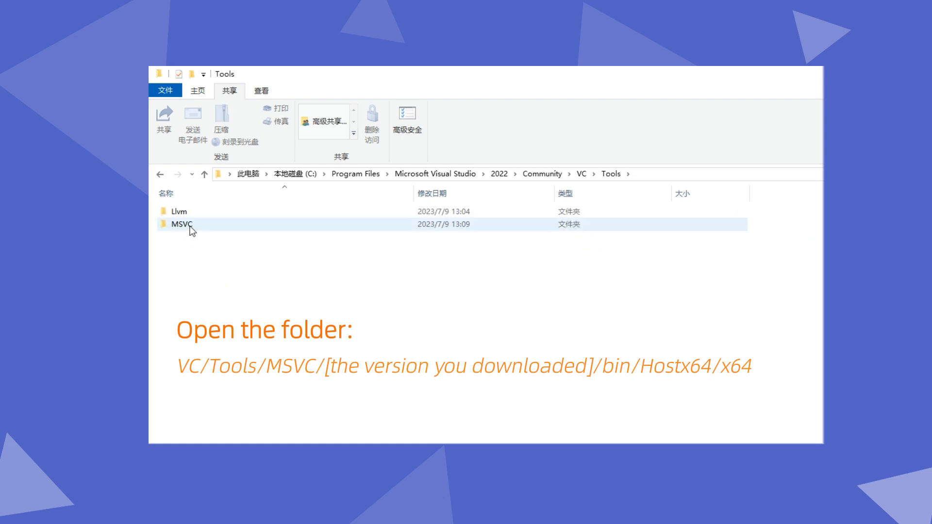
double_click(180, 225)
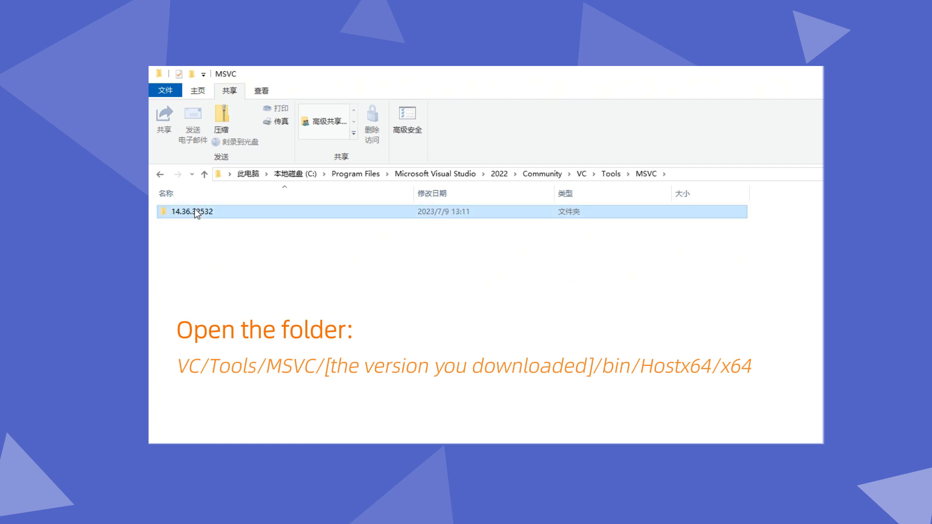
double_click(191, 212)
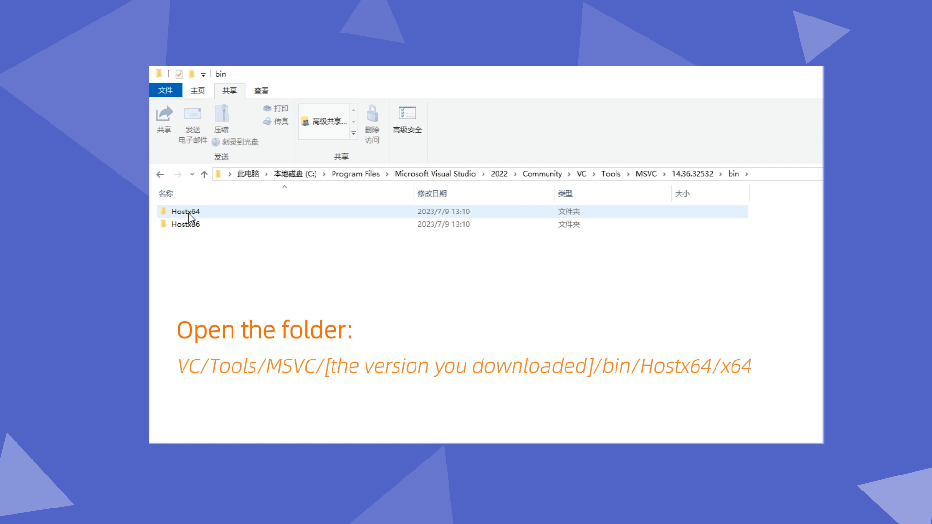
double_click(184, 211)
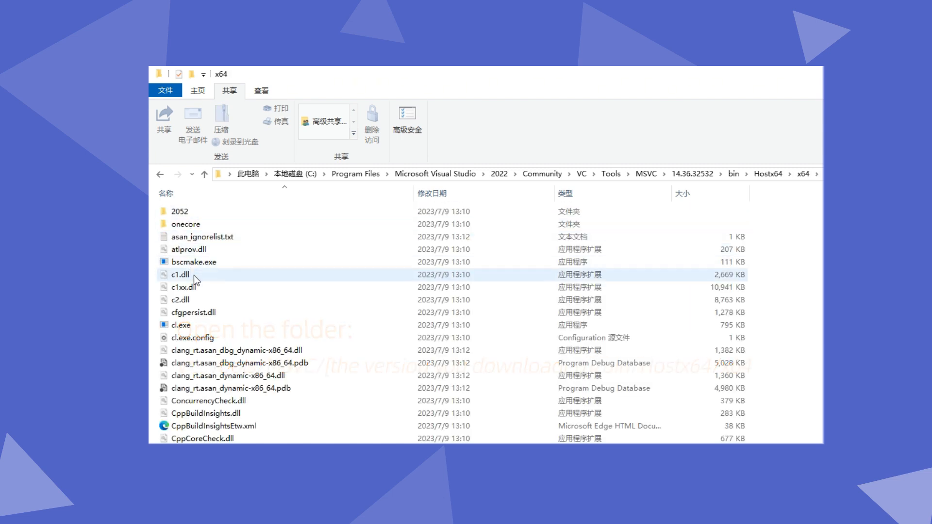
mouse_move(195, 314)
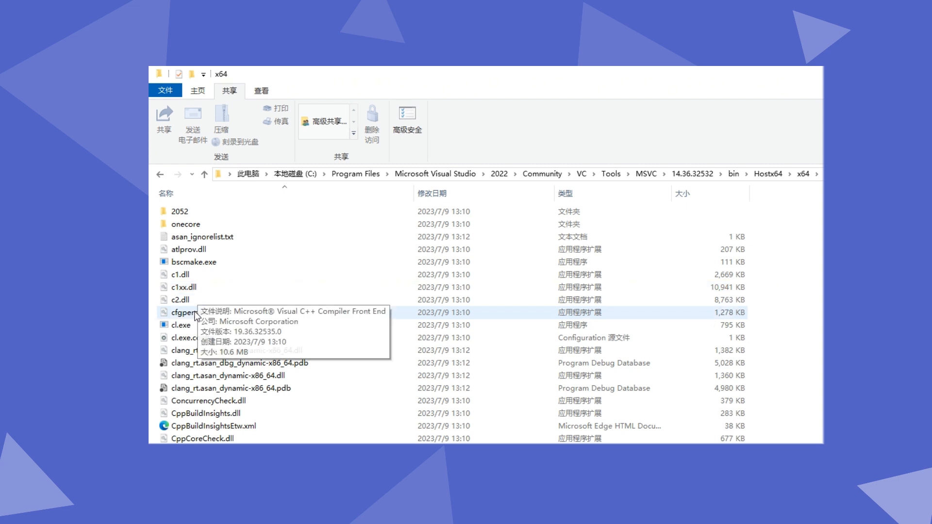
click(181, 326)
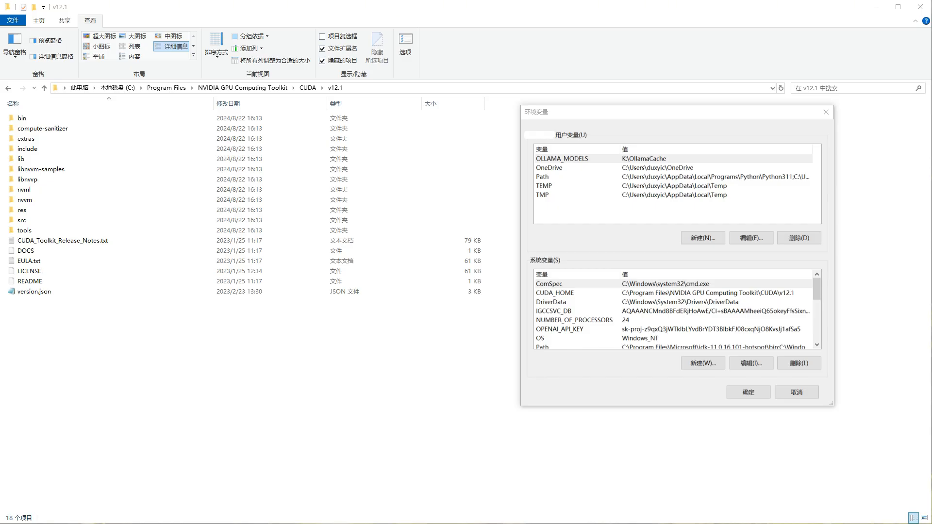
mouse_move(754, 475)
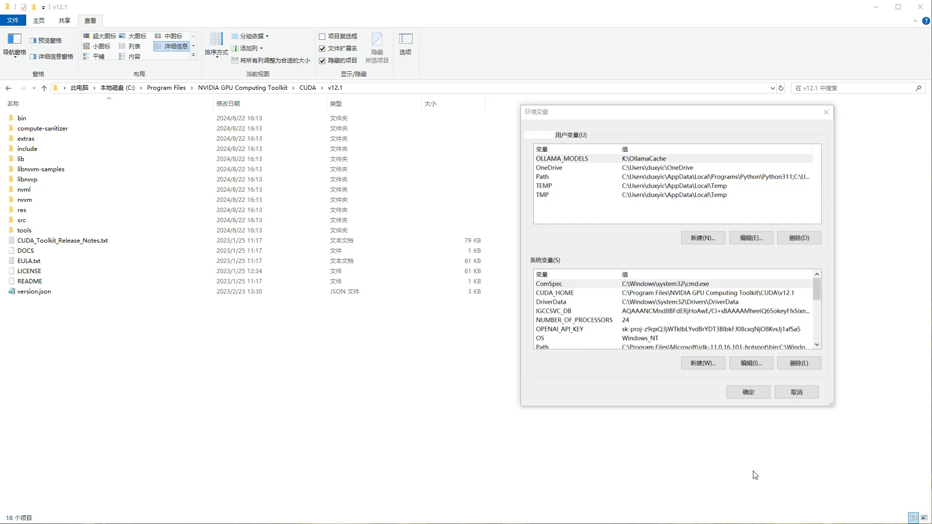
mouse_move(575, 296)
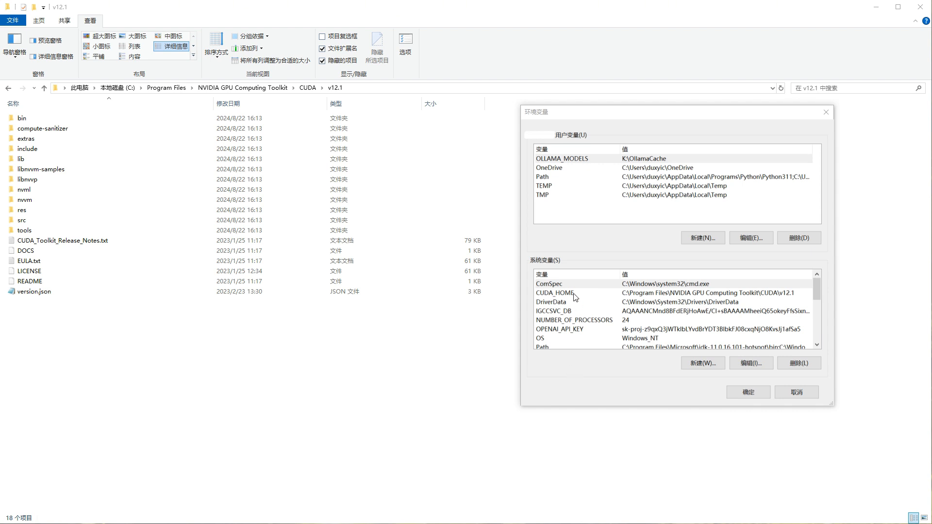
Select the CUDA_HOME system variable pointing to the CUDA v12.1 toolkit folder.
click(569, 292)
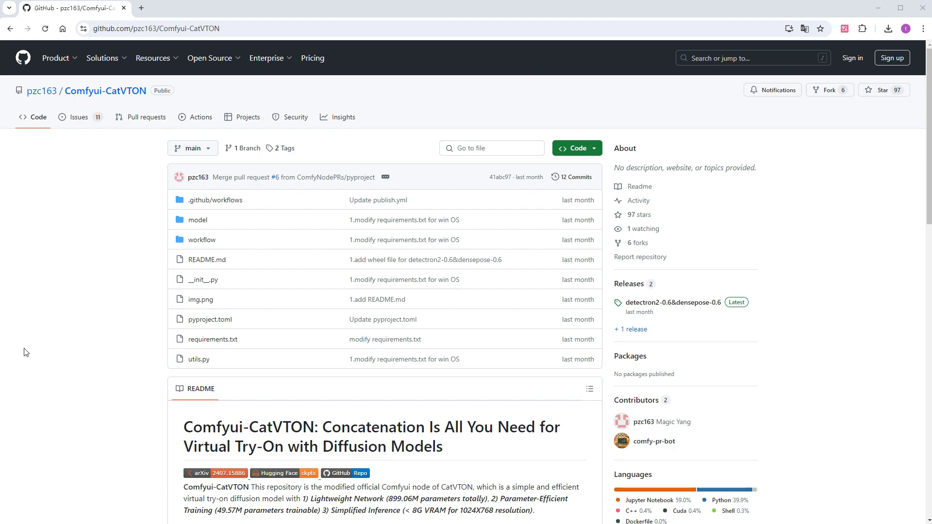
Open the detectron2-0.6&densepose-0.6 release and download detectron2_densepose-0.6-py3-none-any.whl.
scroll(down, 3)
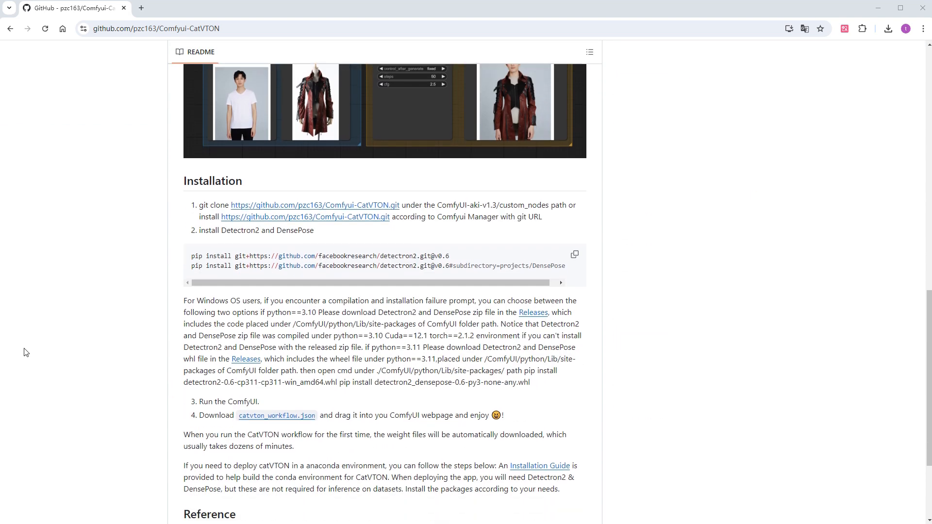
scroll(down, 3)
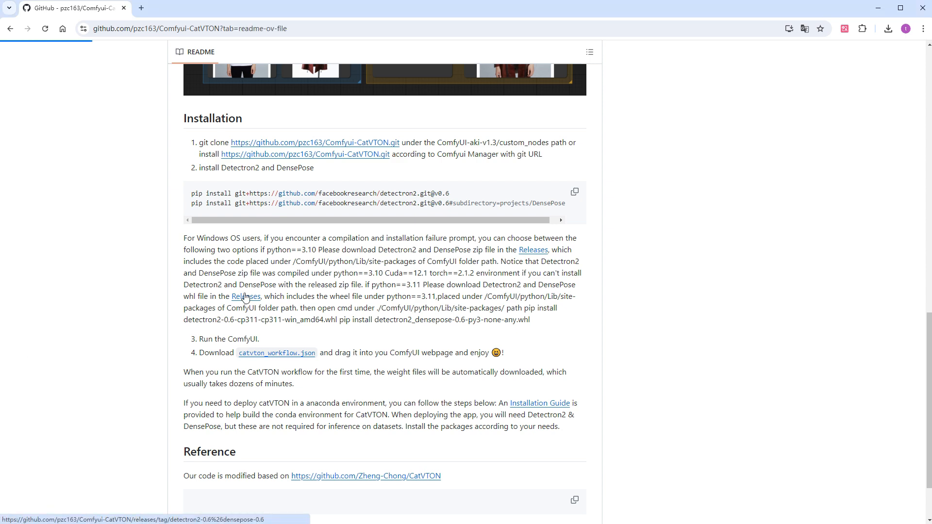
click(246, 296)
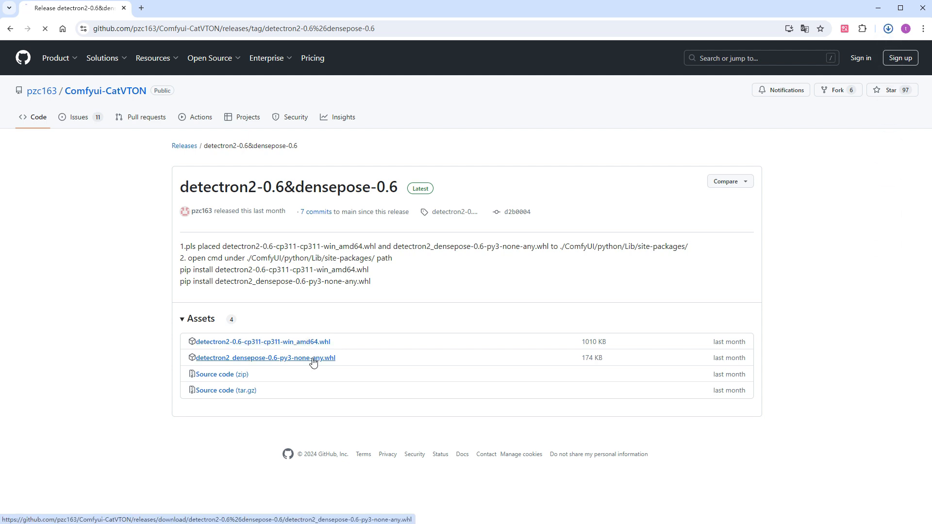
click(260, 342)
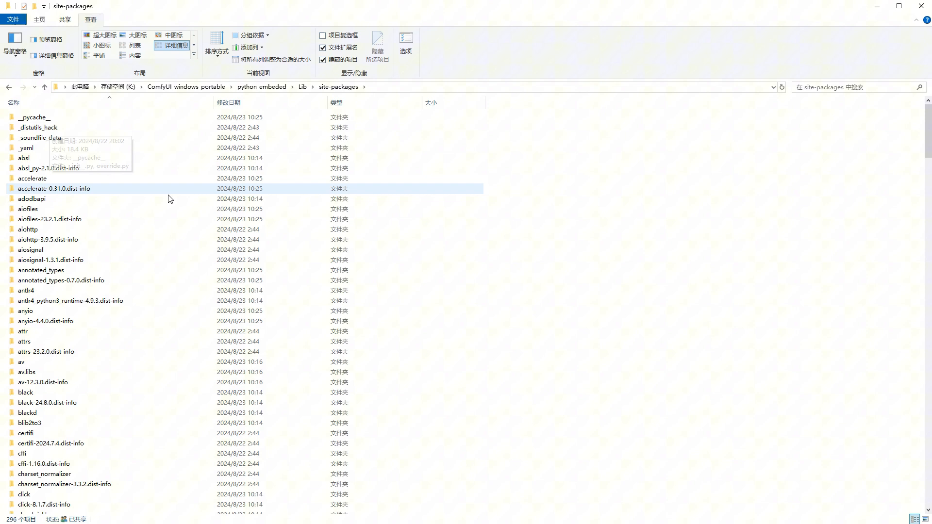
Scroll python_embeded\Lib\site-packages and select the detectron2 .whl file.
scroll(down, 3)
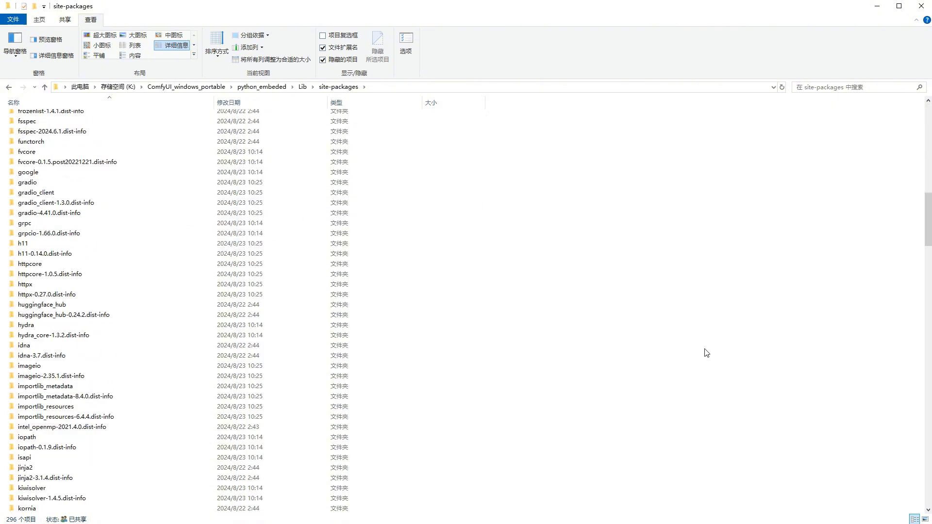
scroll(down, 3)
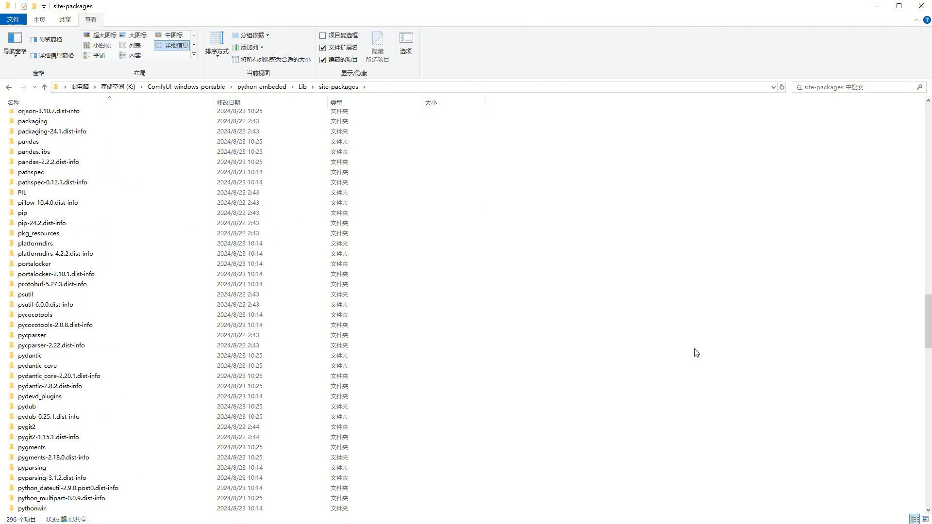
scroll(down, 3)
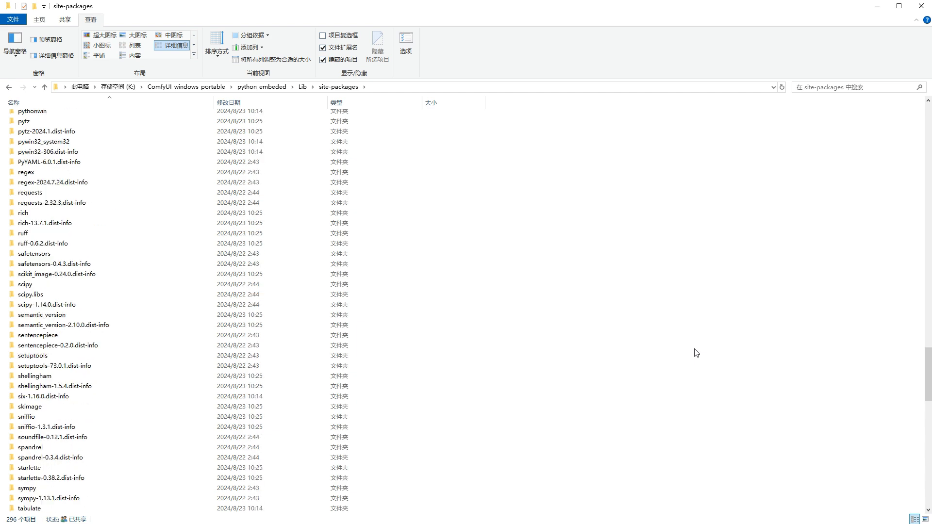
scroll(down, 3)
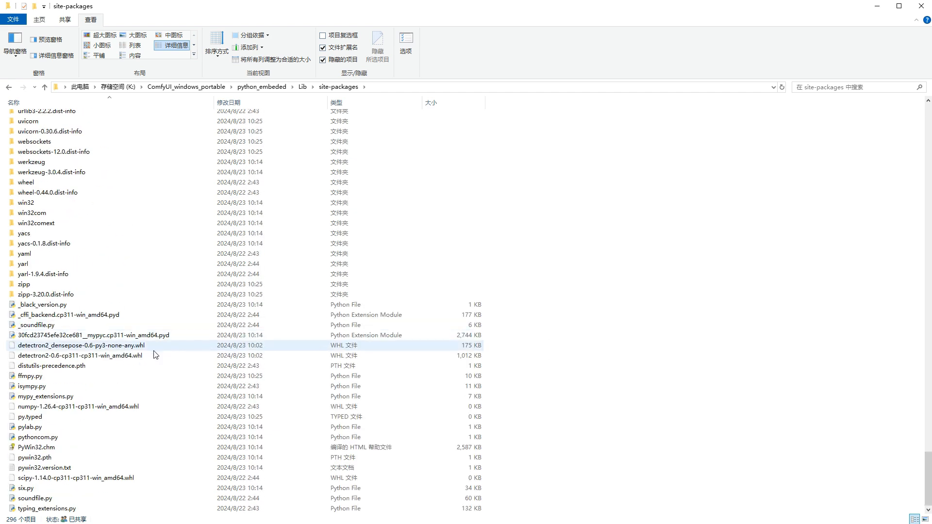
click(77, 356)
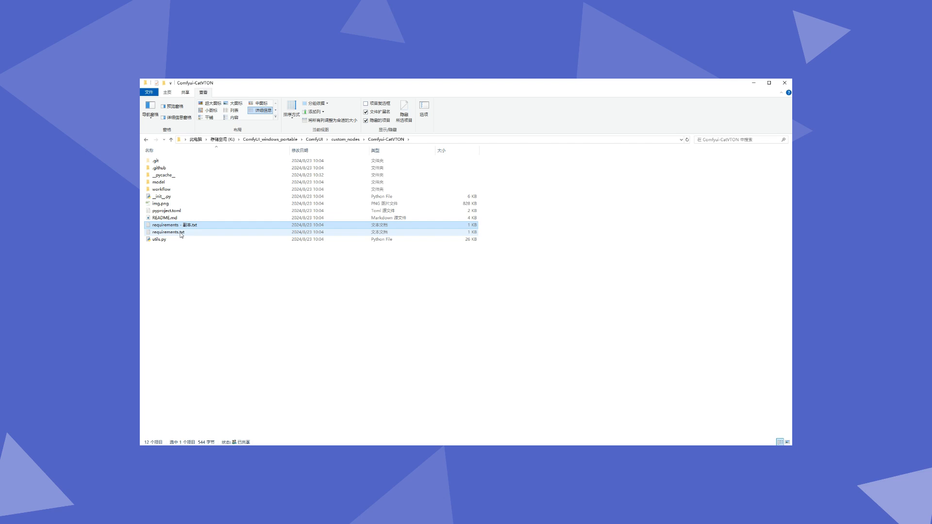
Read the CatVTON requirements files and highlight the node's import time in the launch log.
double_click(167, 232)
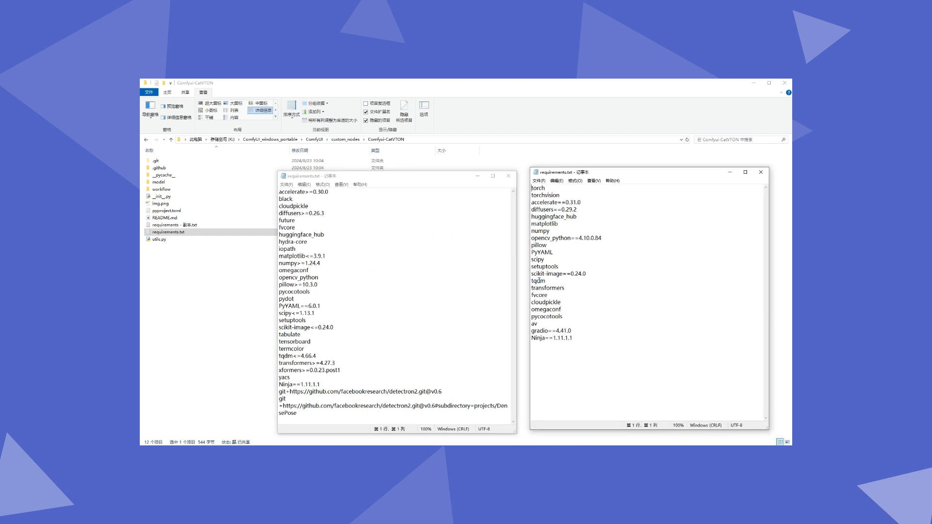
key(ctrl+a)
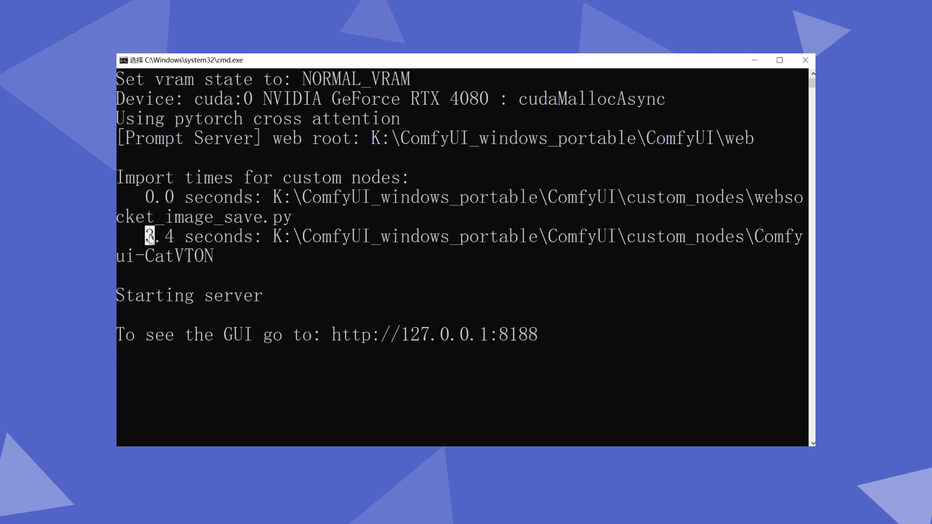
drag(143, 236, 214, 257)
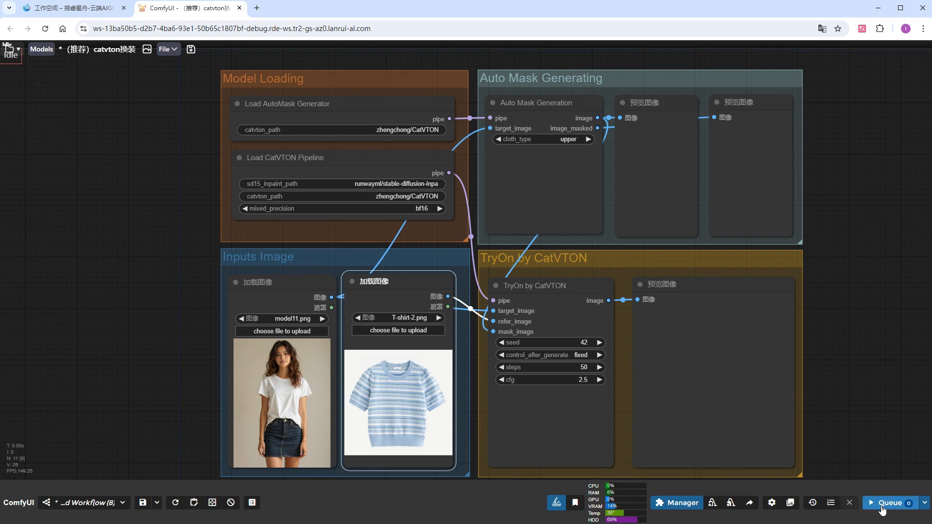
Queue the catvton workflow with model11.png and T-shirt-2.png loaded.
click(890, 503)
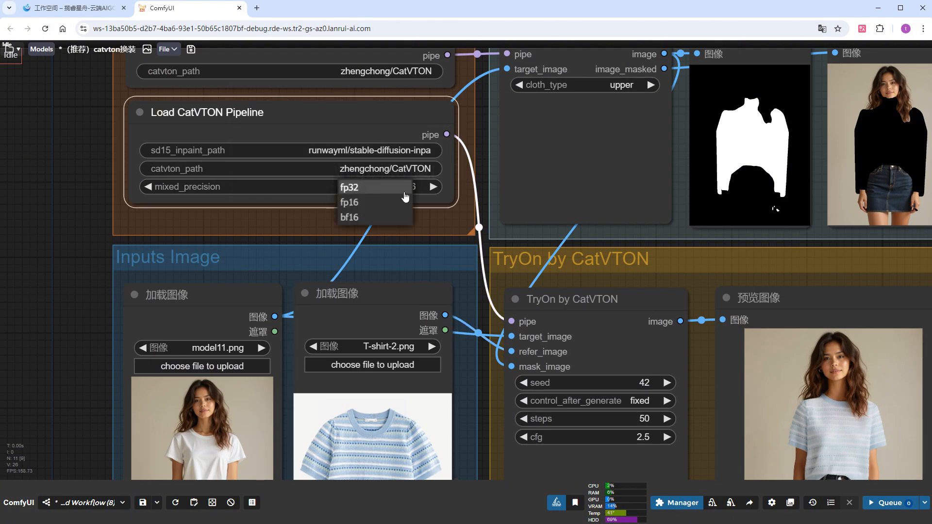
mouse_move(407, 218)
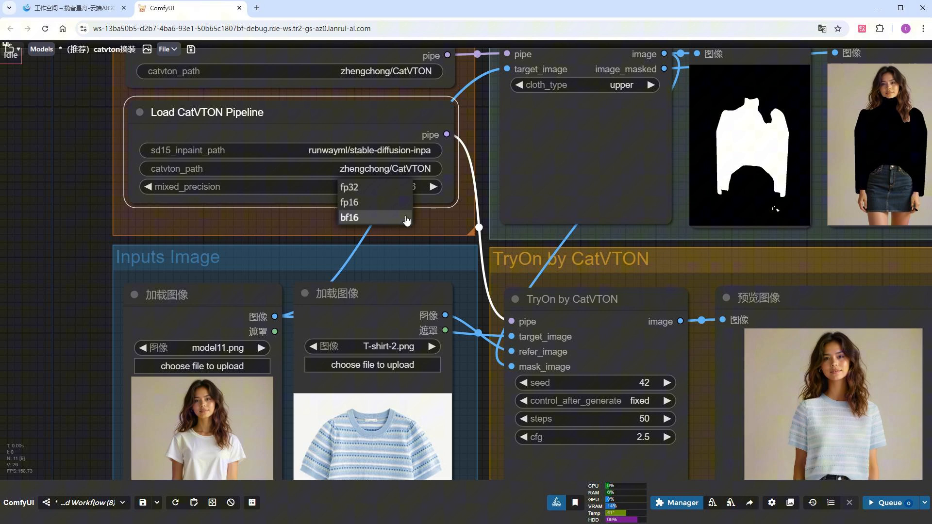
click(351, 217)
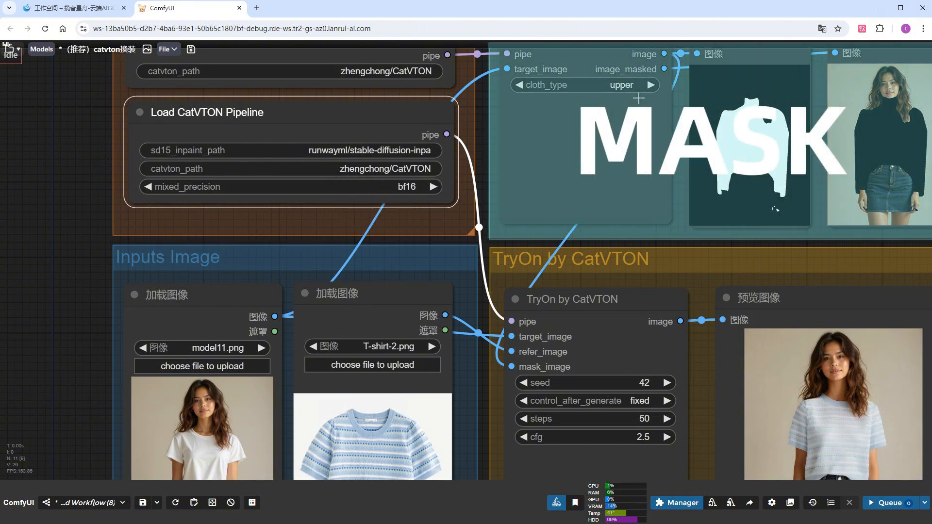
click(621, 85)
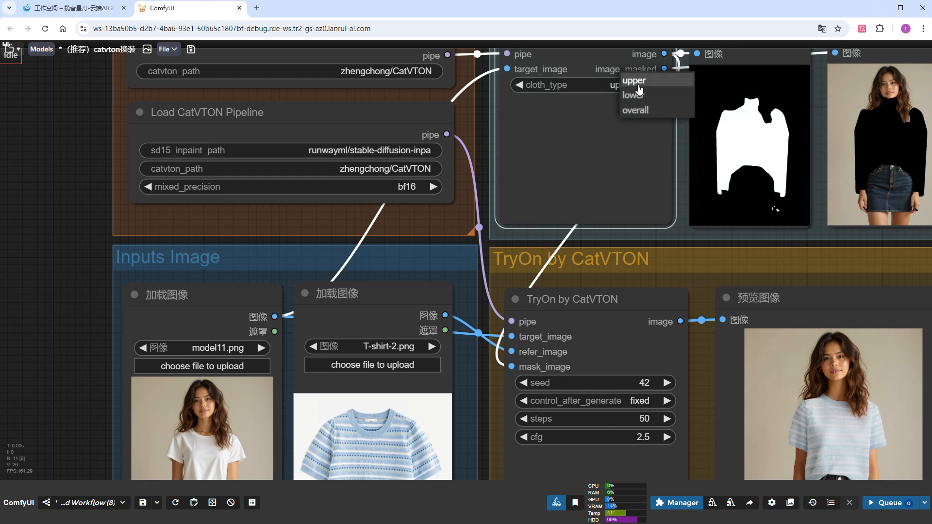
mouse_move(655, 85)
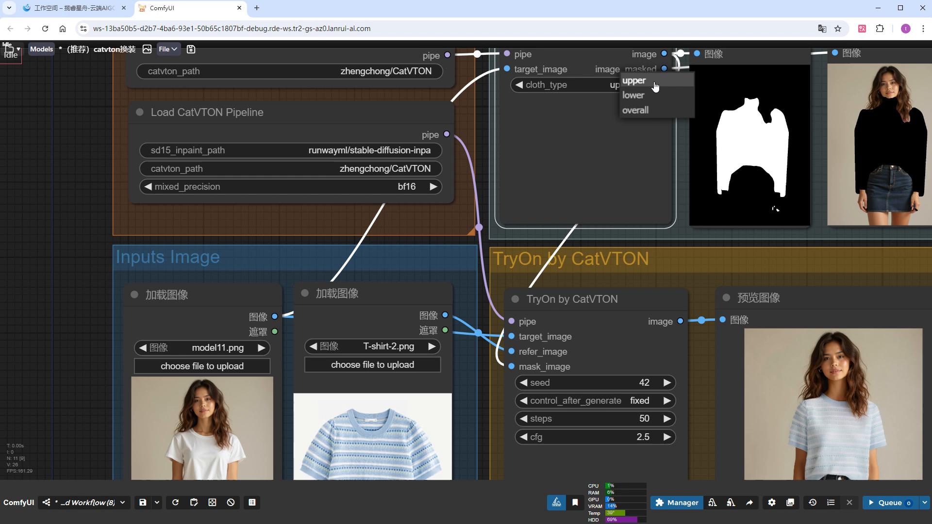
click(635, 81)
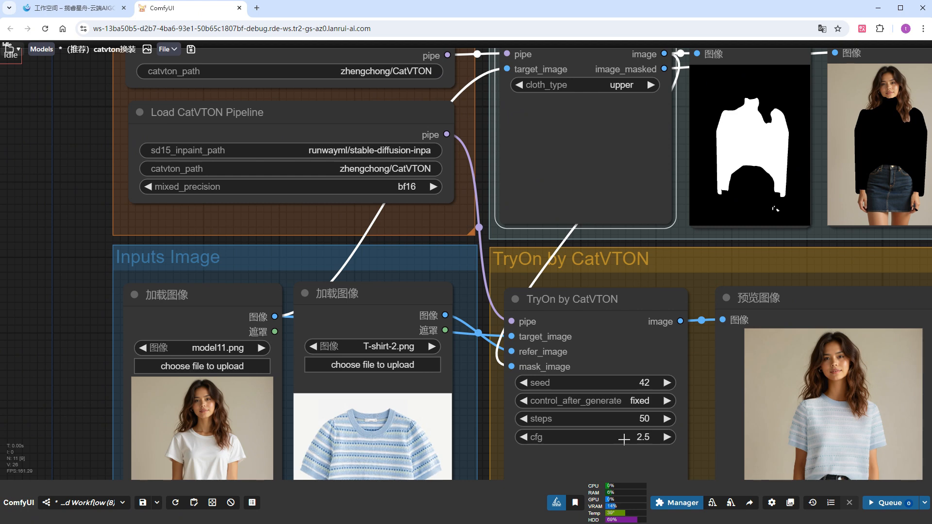
mouse_move(626, 419)
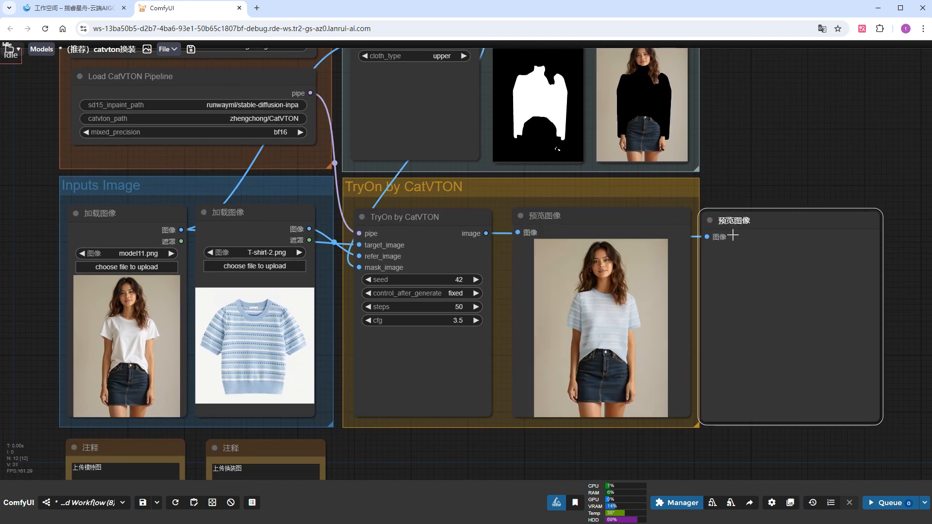
Queue a second try-on at cfg 3.5 and show it in a new preview beside the first.
click(890, 503)
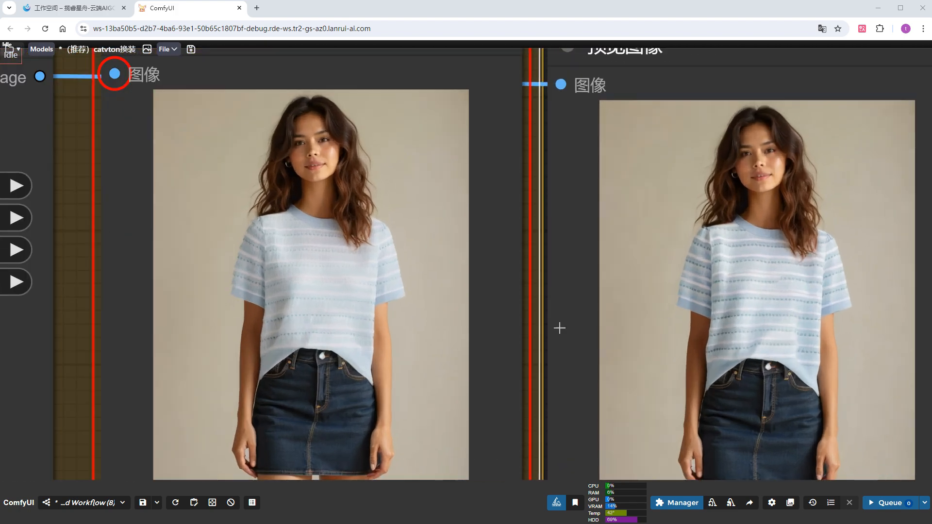
mouse_move(743, 347)
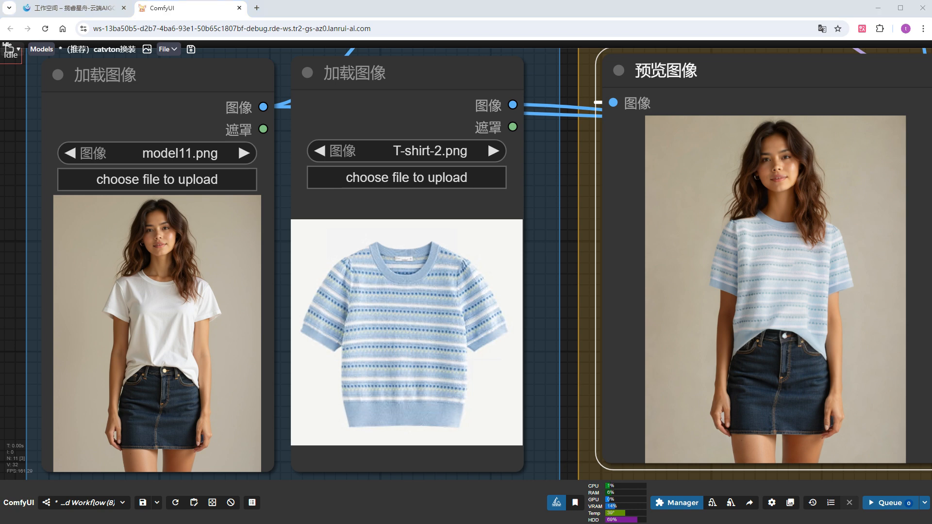
Load 衣服1.png, the denim jacket, as the garment and render it on model11.
click(494, 150)
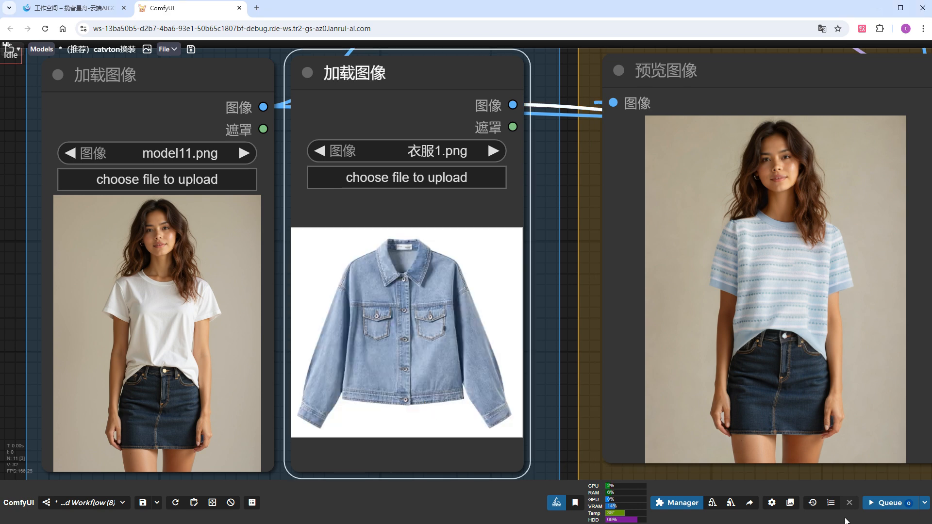
click(890, 503)
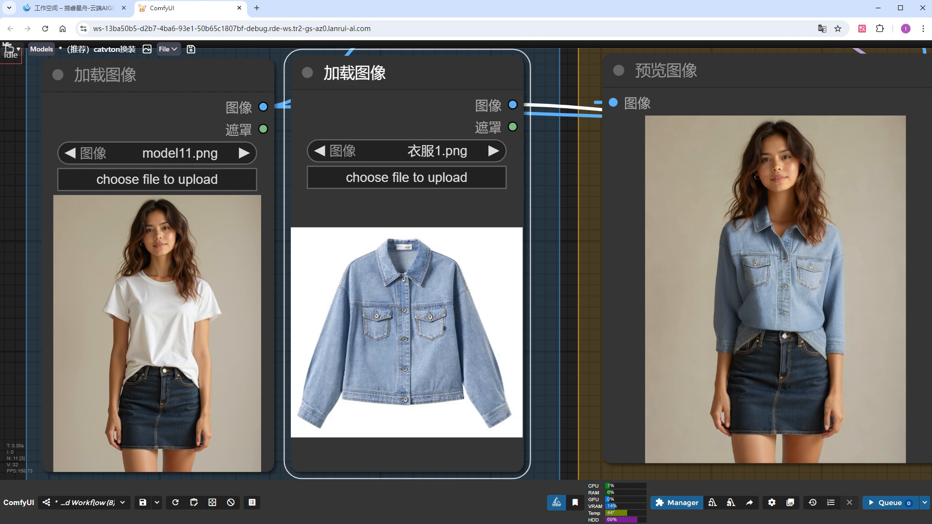
mouse_move(200, 238)
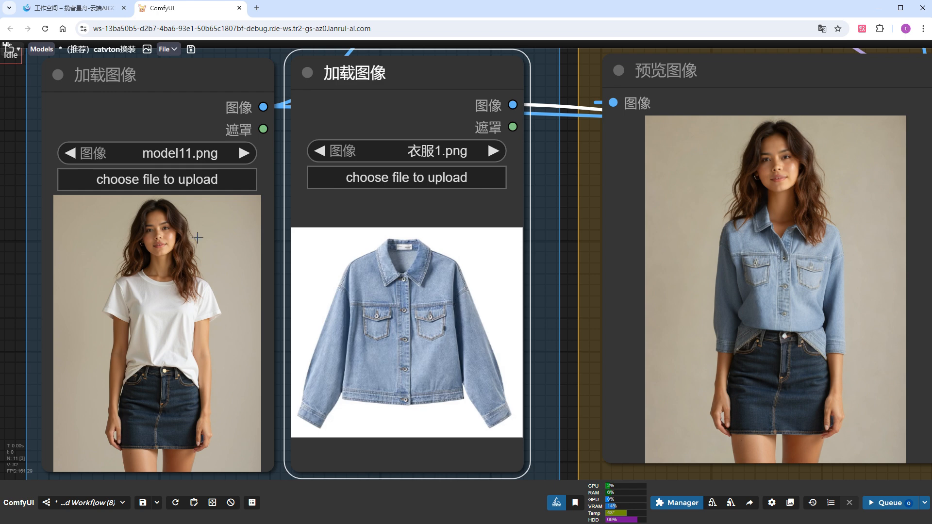
click(260, 8)
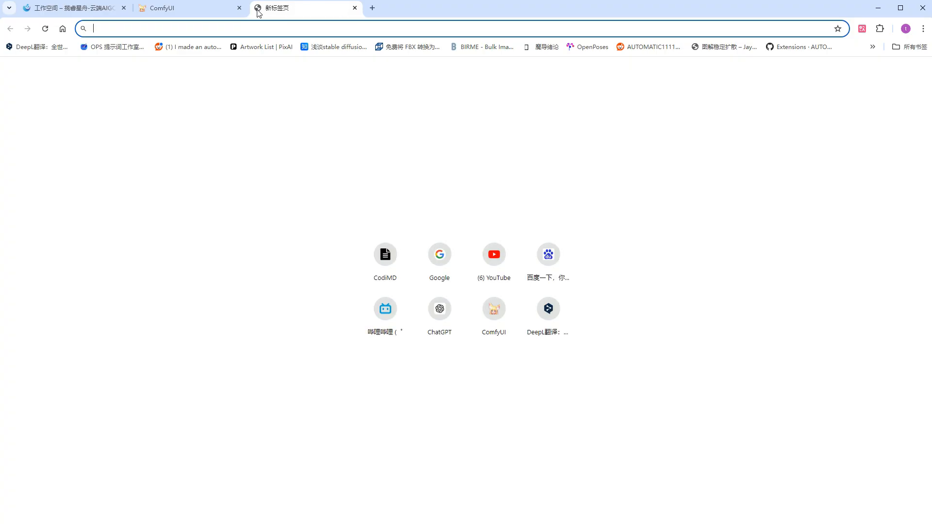
Find T恤 pictures on Baidu Images and copy the green bunny T-shirt image.
click(548, 254)
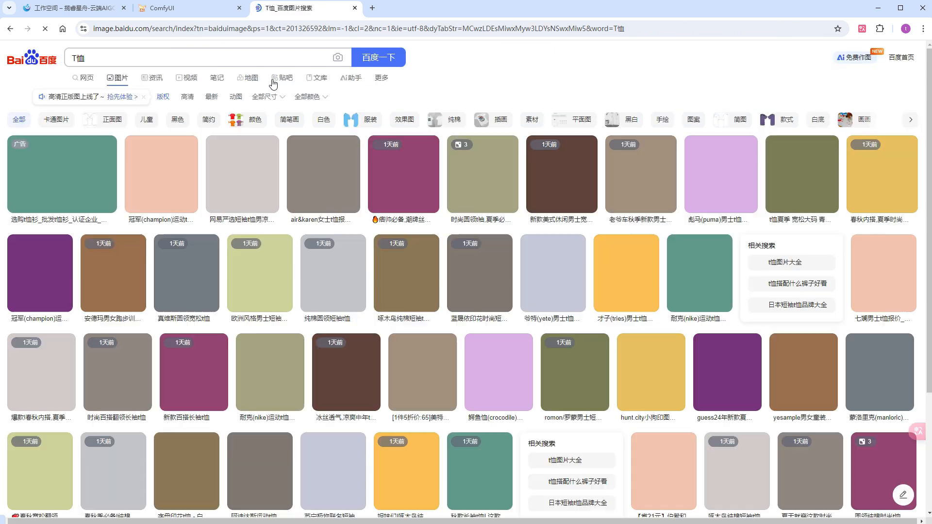
right_click(317, 187)
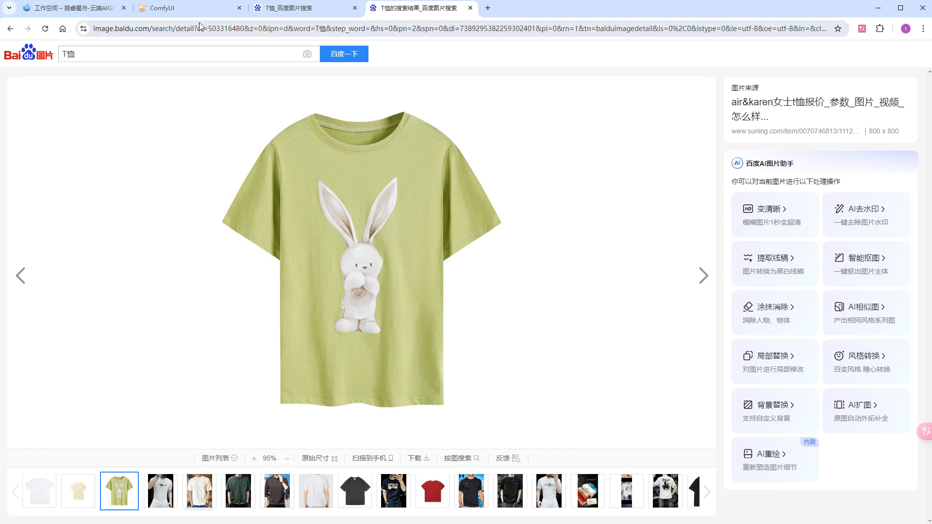
click(161, 8)
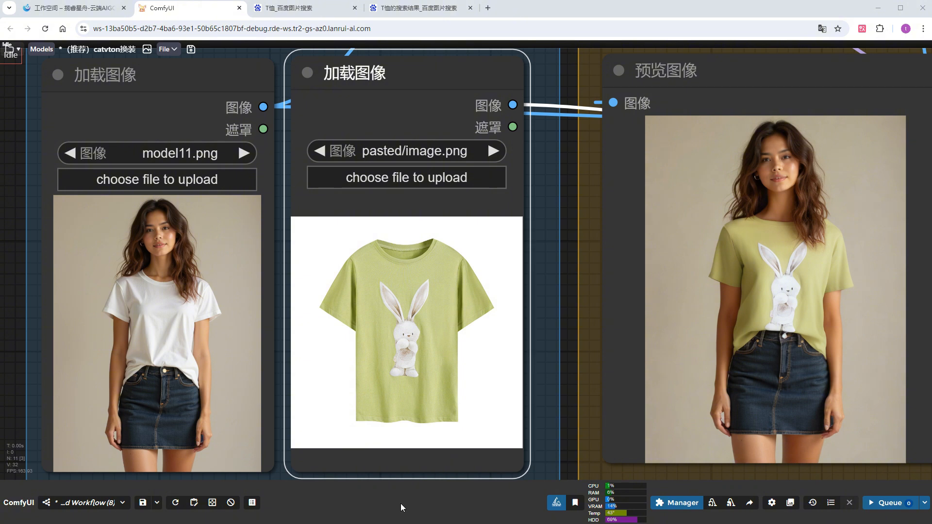
mouse_move(463, 92)
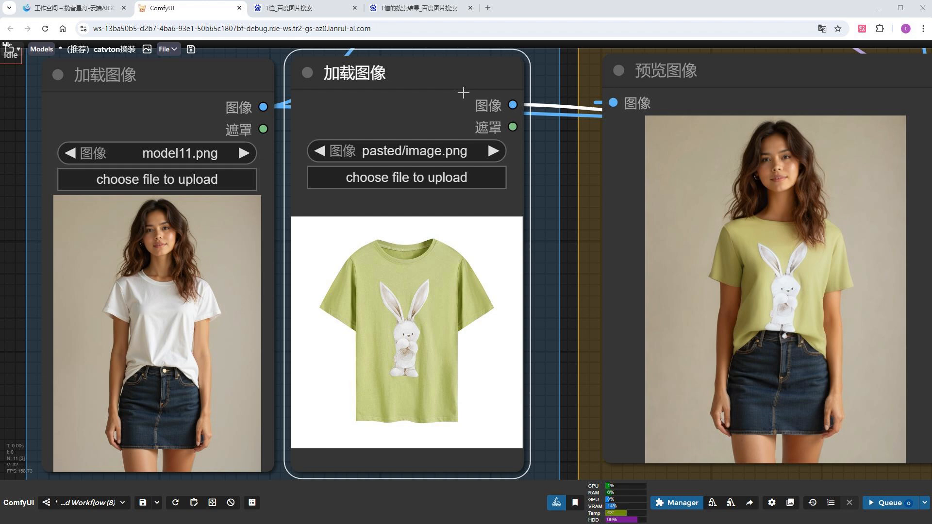
Pick the pink polo shirt from the Baidu T-shirt results as the next garment.
click(296, 9)
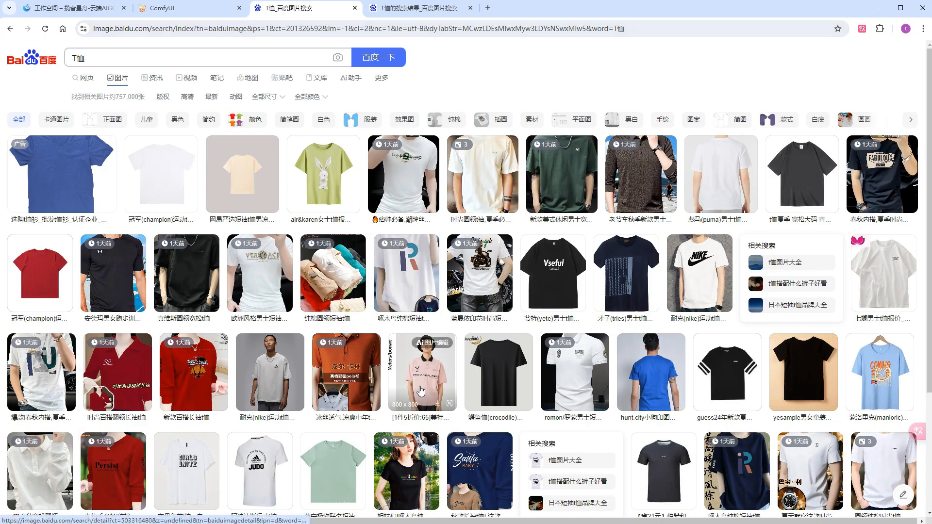
click(421, 382)
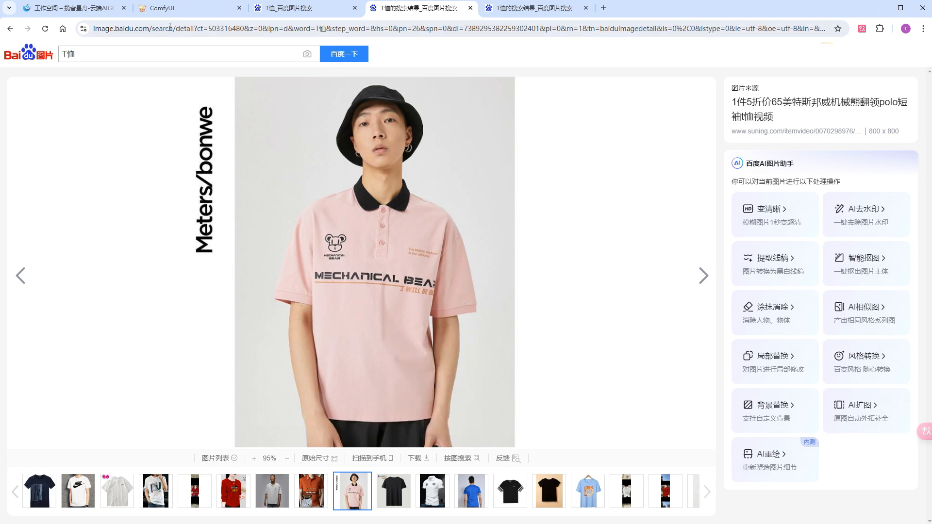
click(161, 8)
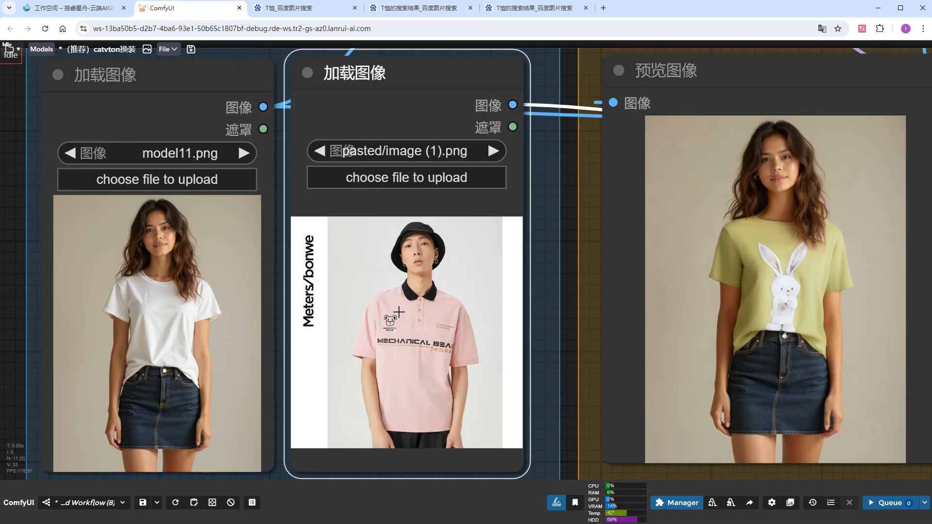
Render model11 in the pink polo, then load 球衣5.png football jersey as garment.
click(889, 503)
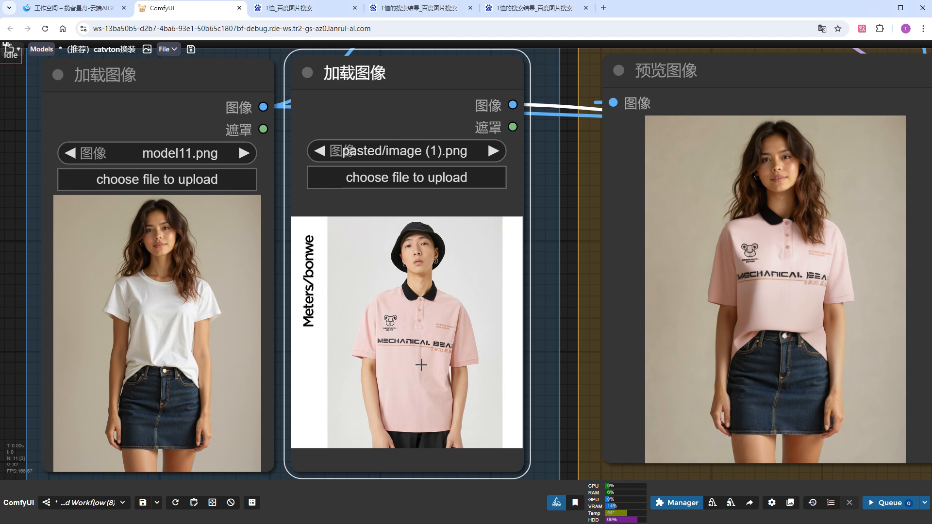
click(494, 150)
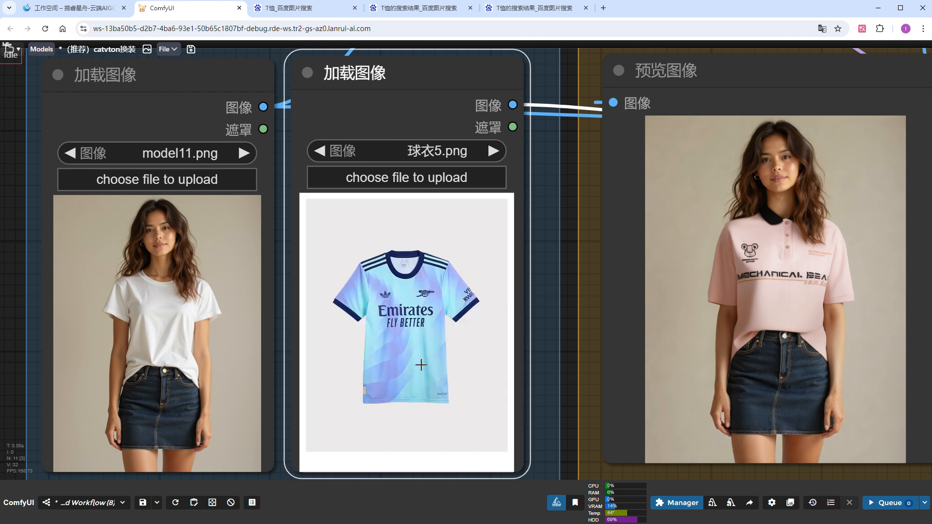
Render model11 wearing the blue Emirates football jersey.
click(890, 503)
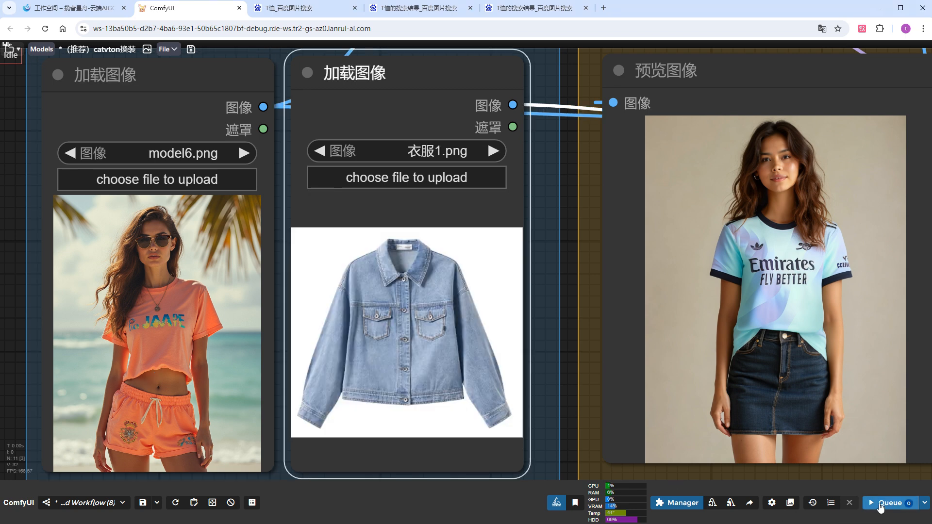
Render the denim jacket on the beach model, then on an anime model.
click(889, 502)
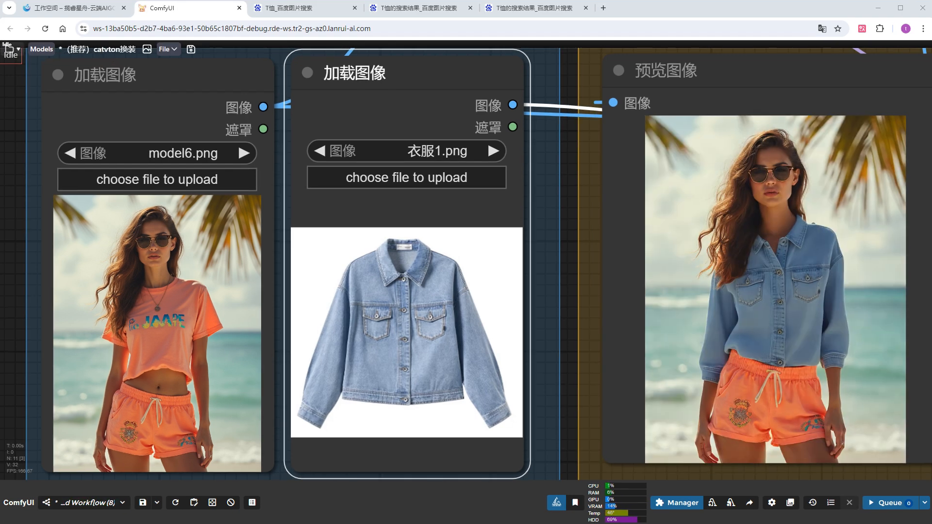
mouse_move(535, 513)
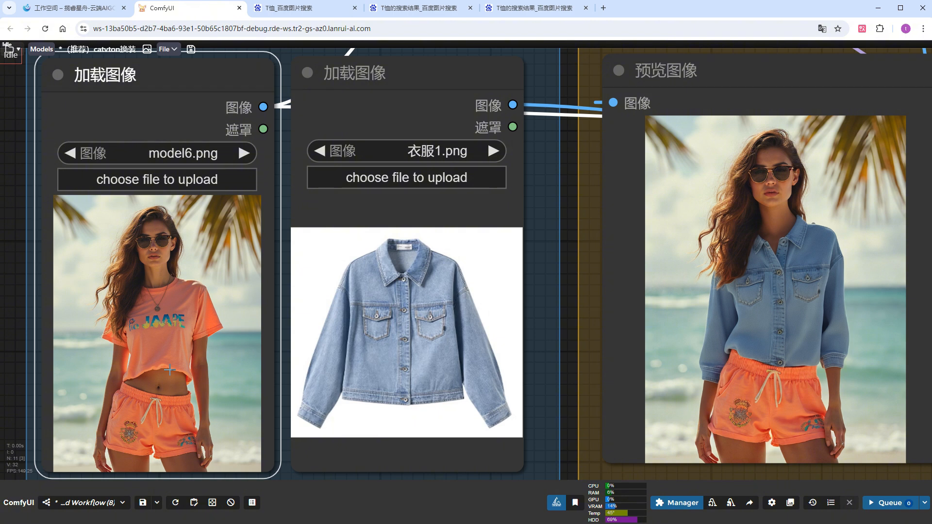
click(245, 154)
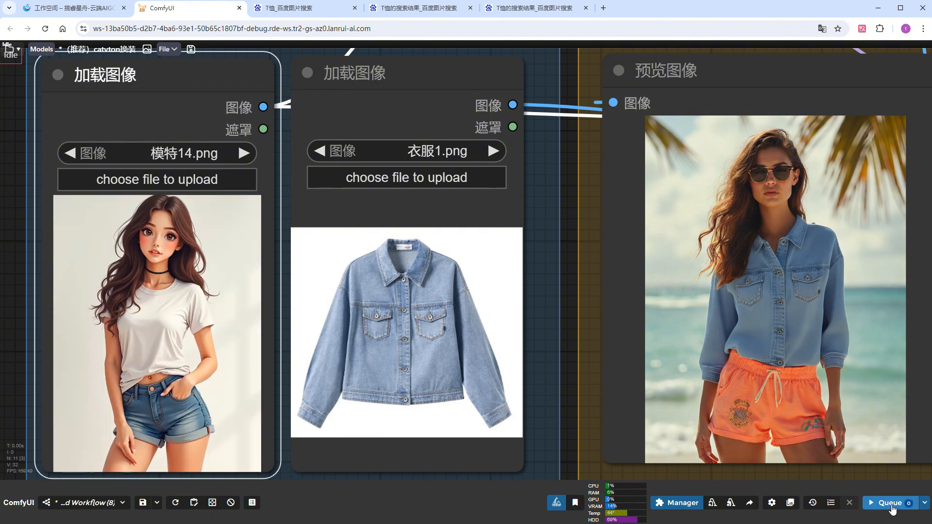
click(890, 503)
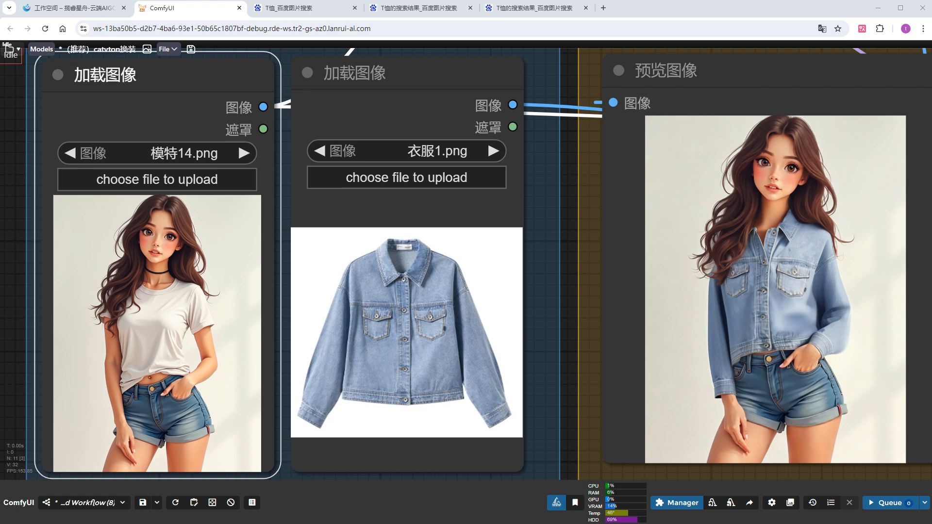
Render the jacket on the comic-style girl (model3.png) and anime beach girl (model8.png).
click(248, 153)
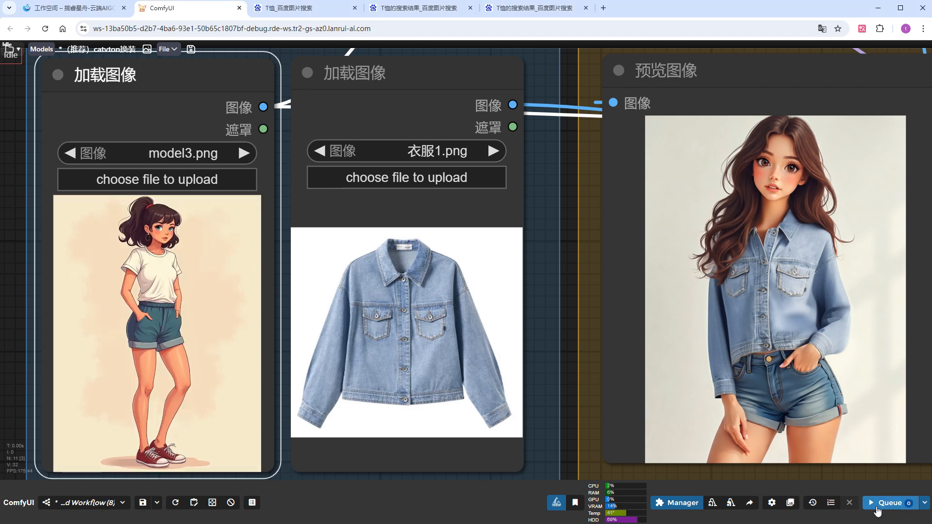
click(889, 503)
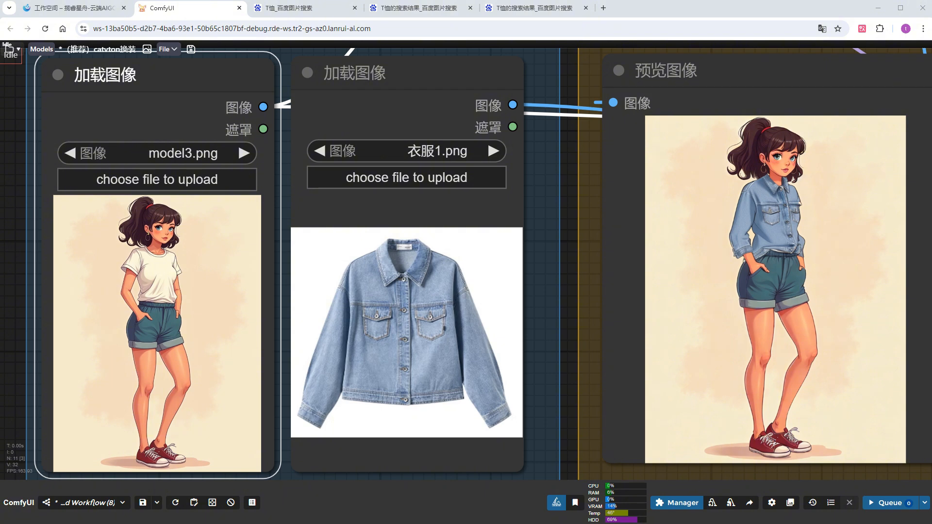
mouse_move(200, 341)
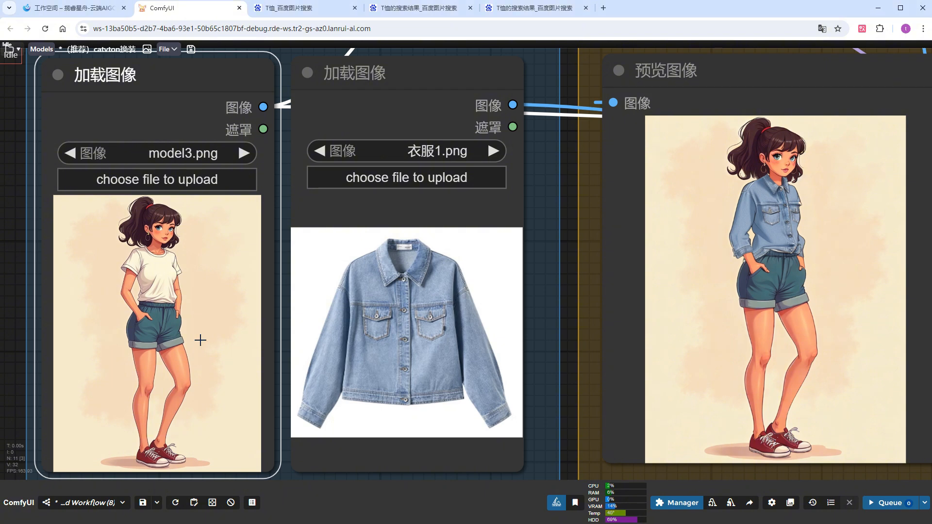
click(245, 153)
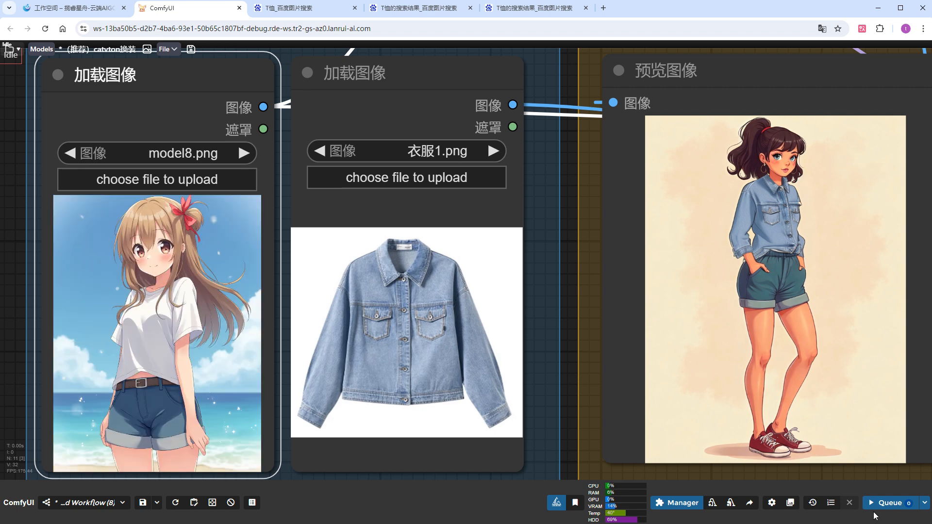
click(890, 503)
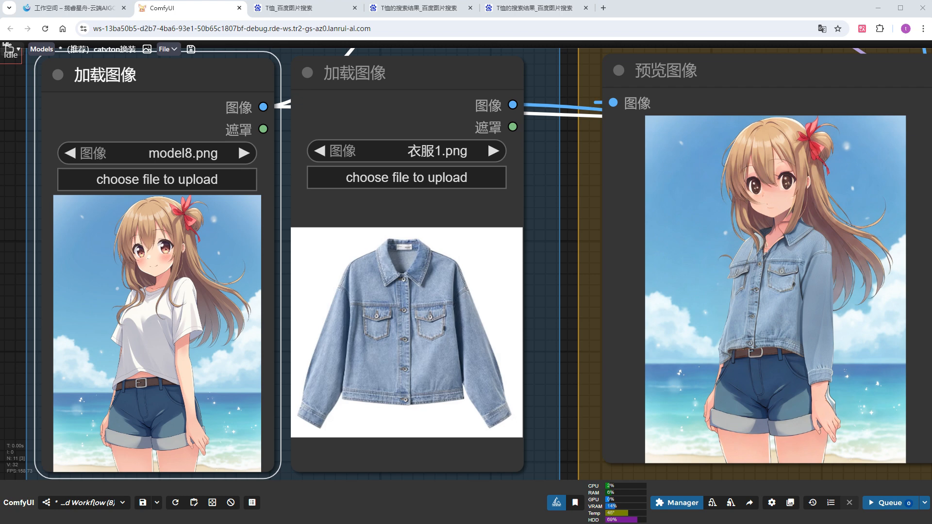
mouse_move(778, 392)
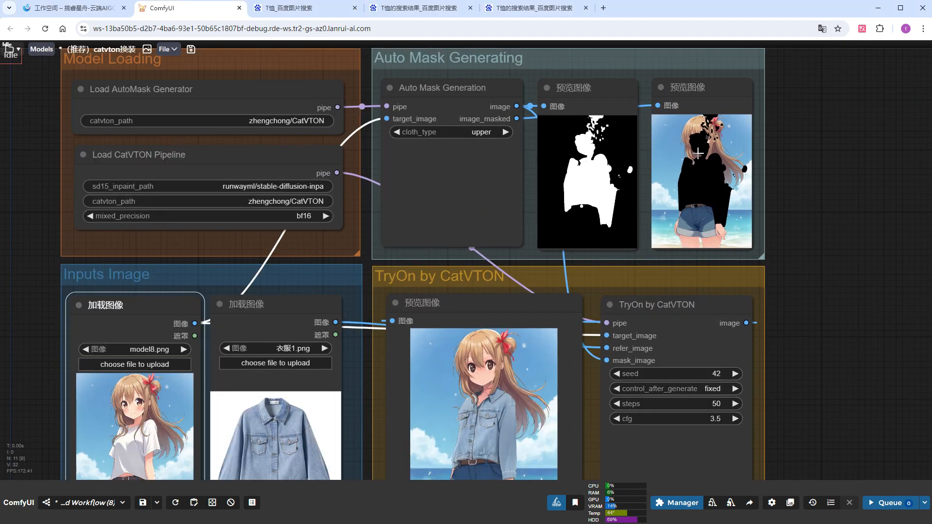
mouse_move(604, 165)
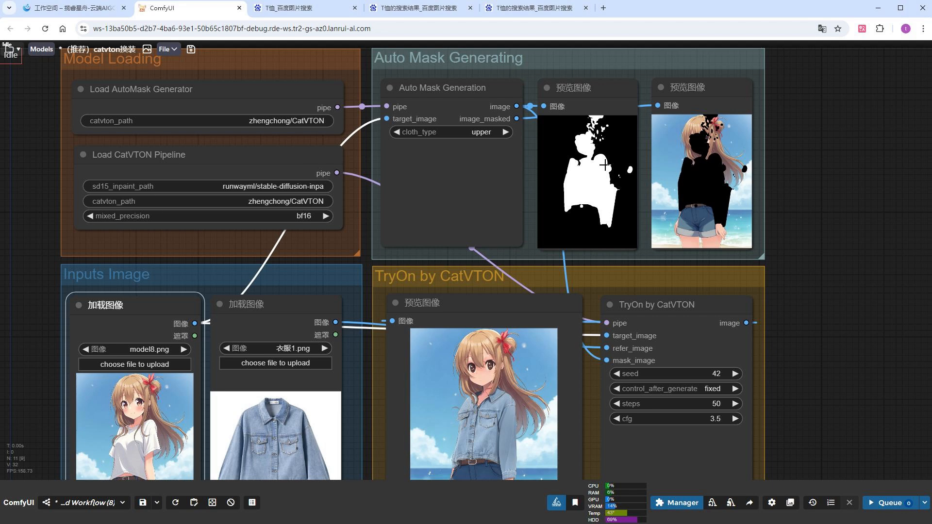
mouse_move(791, 114)
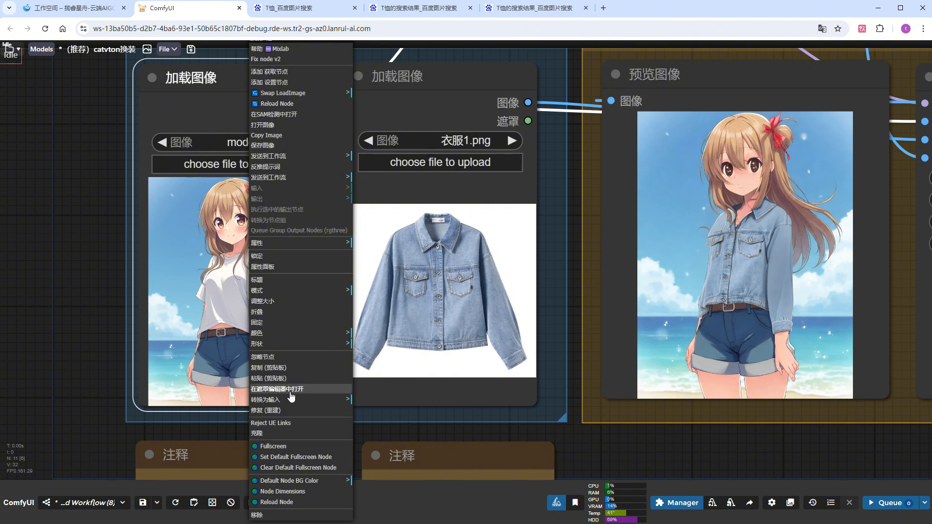
Paint a MaskEditor mask over the anime girl's T-shirt, shoulders and arm, and save it.
click(278, 389)
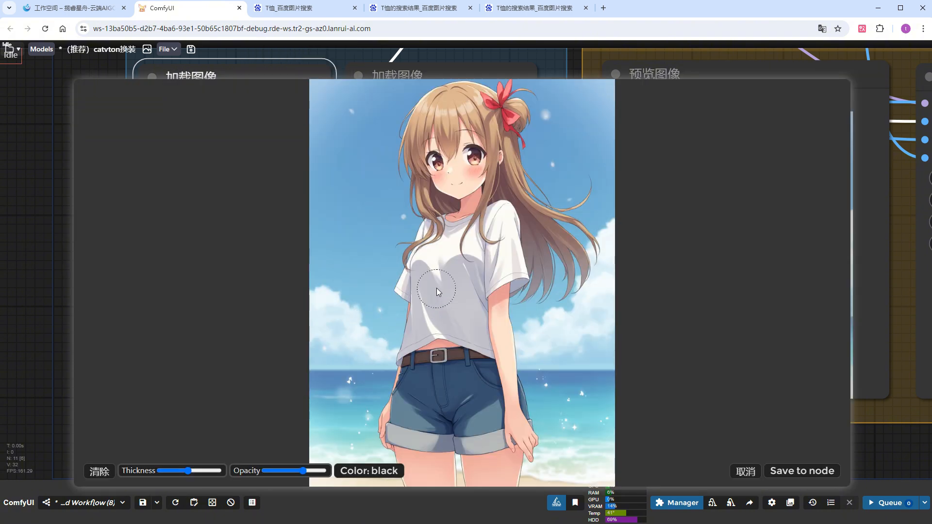
drag(437, 291, 475, 215)
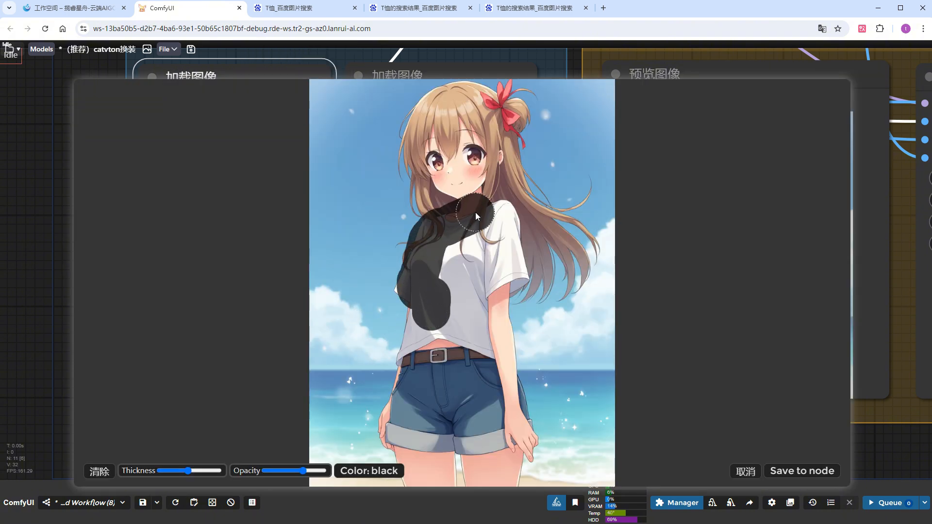
drag(475, 215, 509, 354)
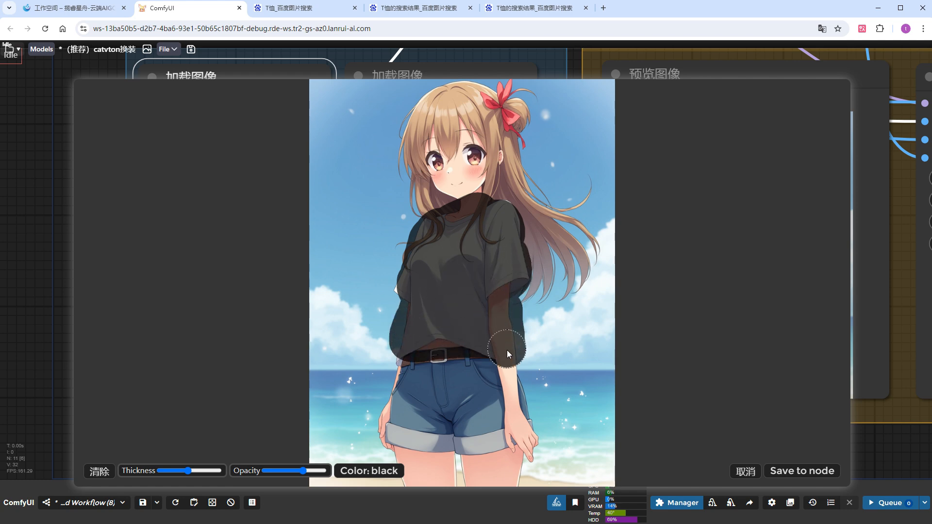
drag(508, 354, 409, 283)
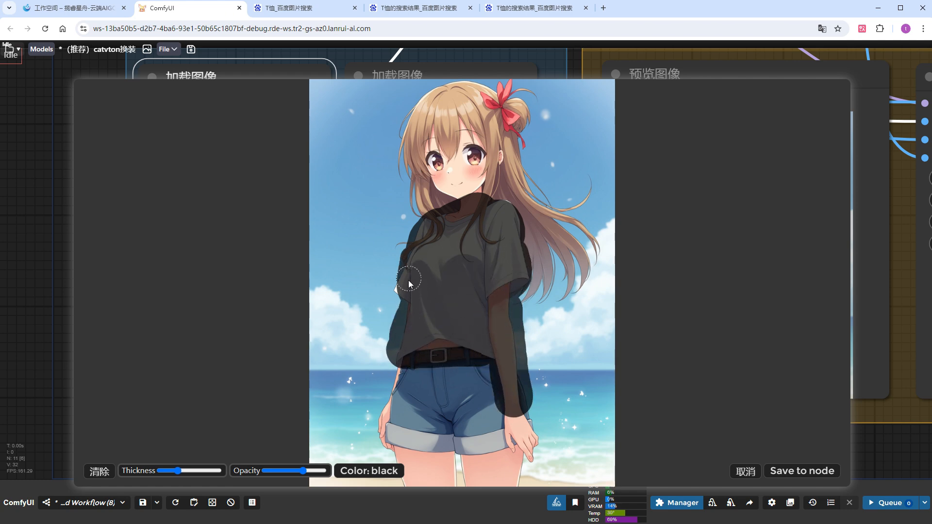
drag(409, 284, 507, 214)
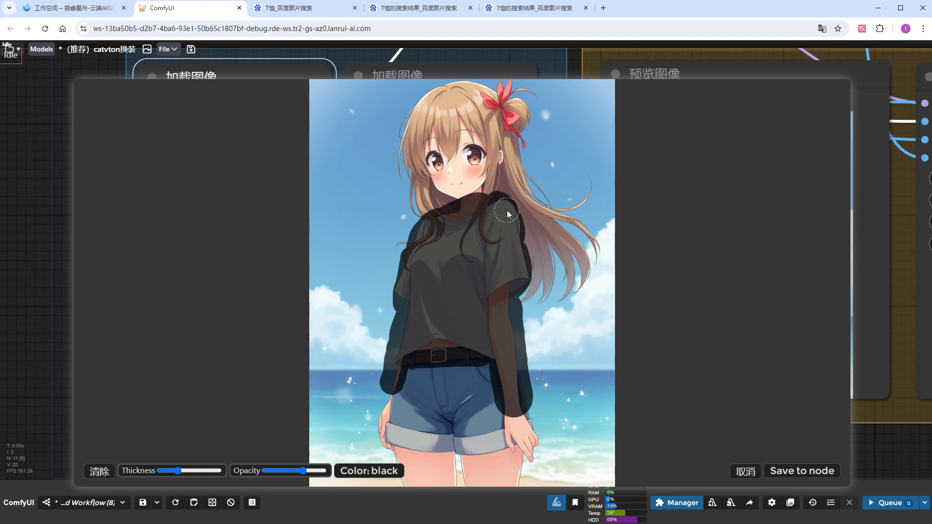
click(802, 471)
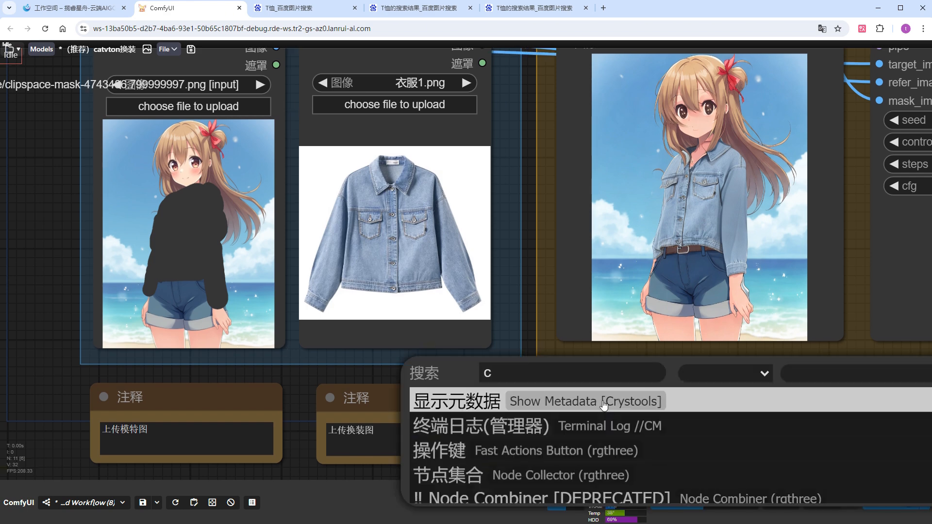
Feed the mask through a Convert Mask to Image node into mask_image and rerun.
text(convert)
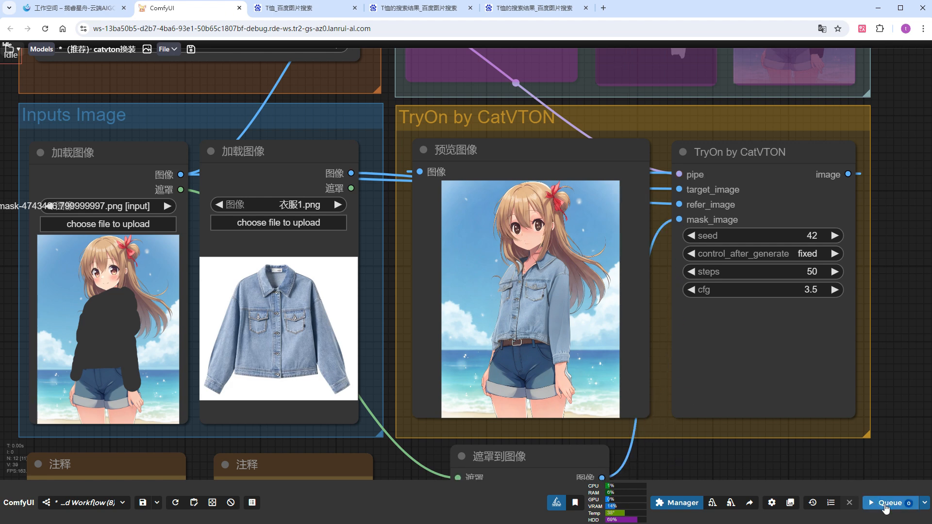
click(890, 503)
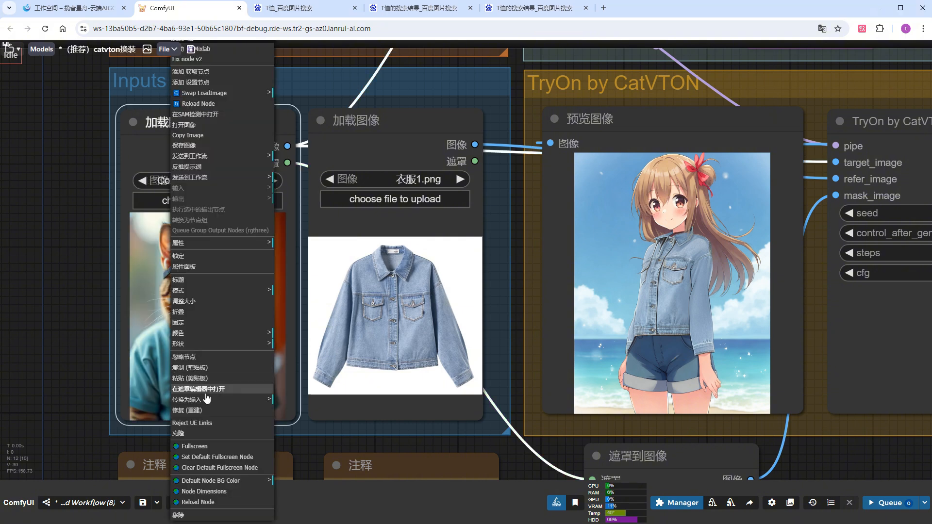
Paint and save a mask over the cat's T-shirt, then render it in the denim jacket.
click(209, 390)
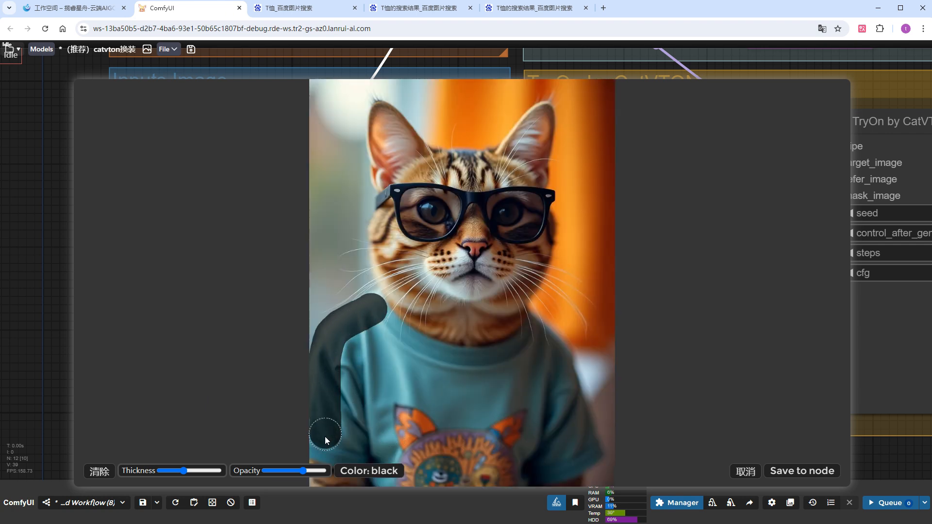
drag(325, 434, 588, 426)
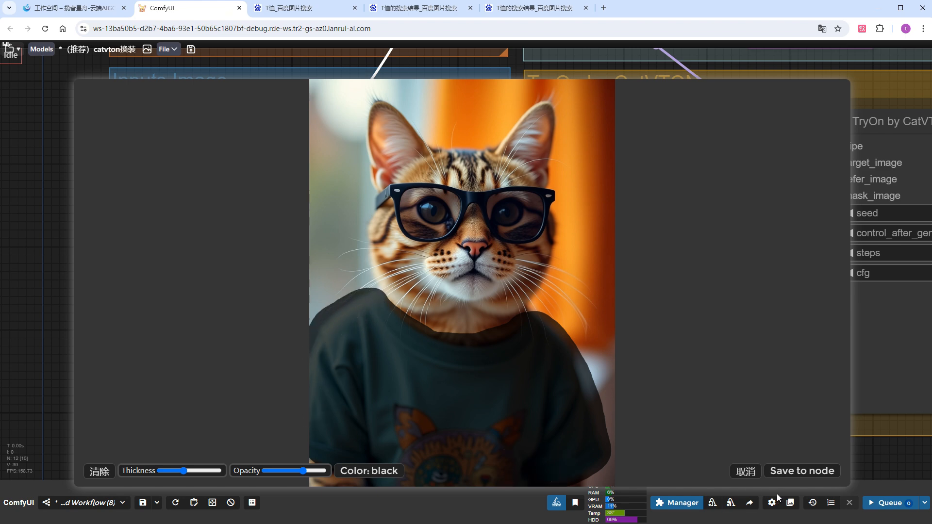
click(802, 471)
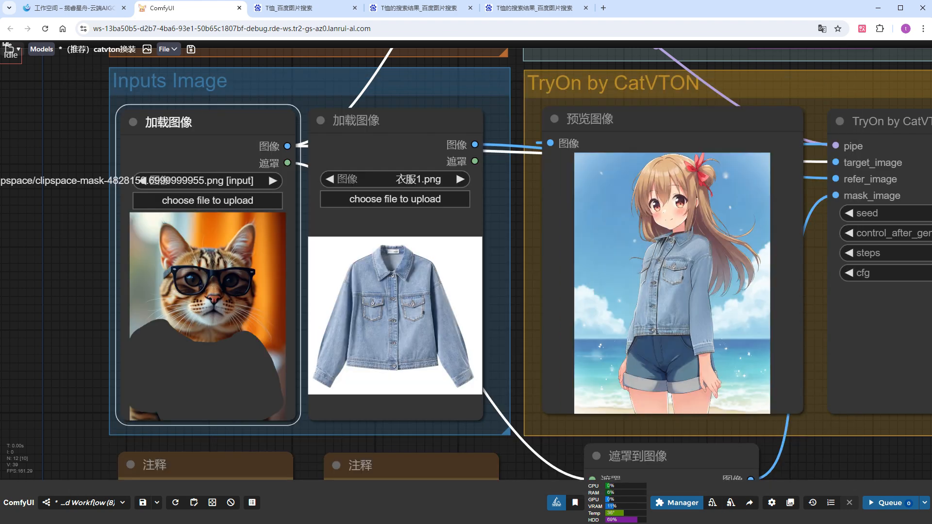
click(890, 503)
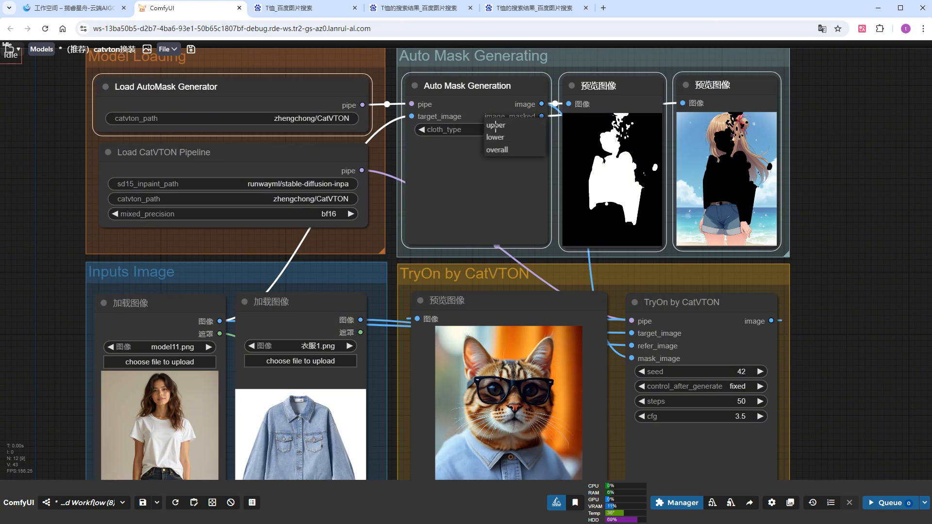
Set the auto mask cloth_type to lower, load 裤子1-棕.png as the garment, and queue.
click(495, 138)
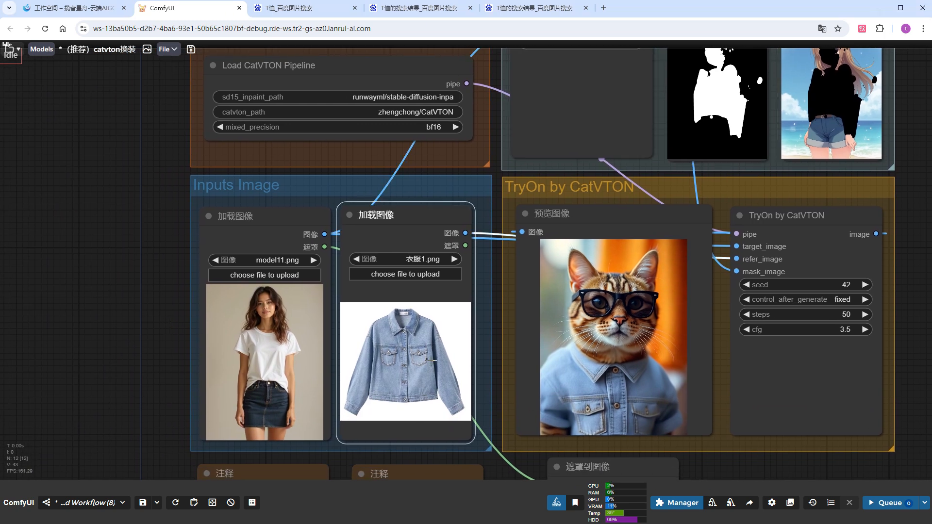
click(454, 259)
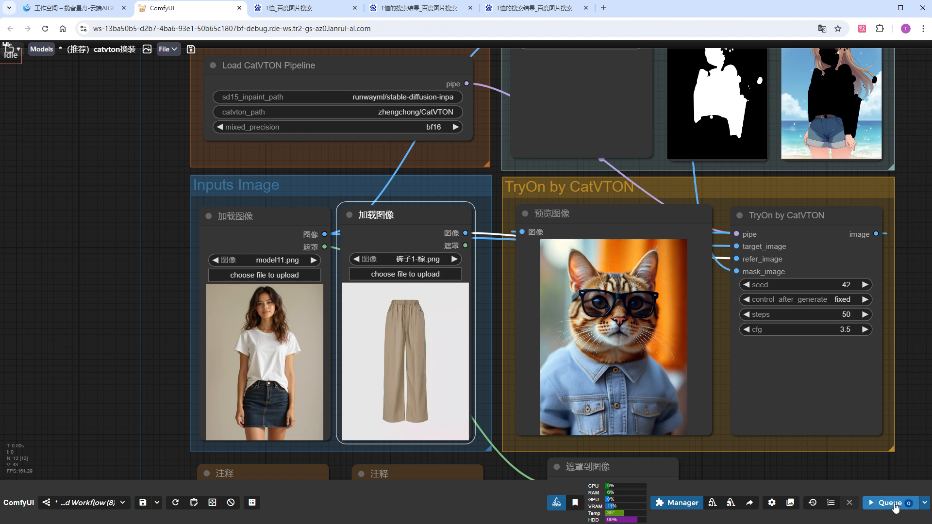
click(890, 503)
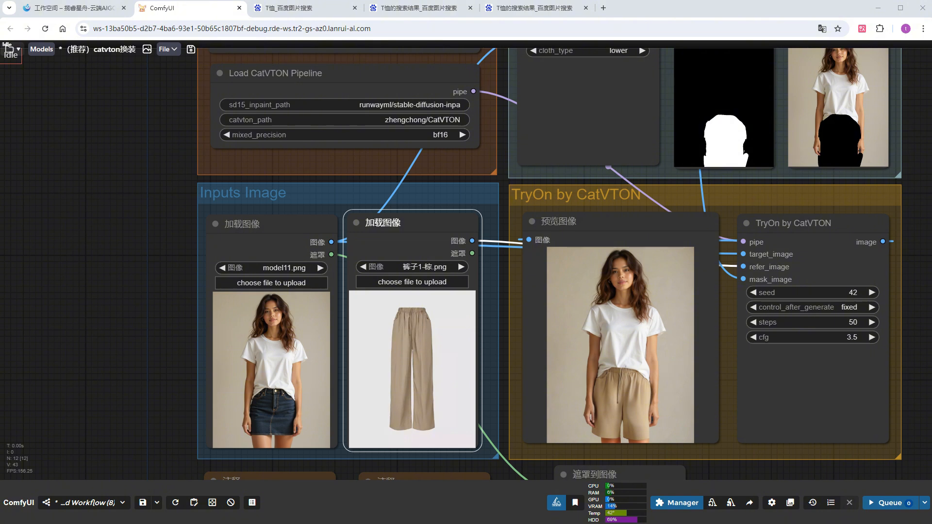
mouse_move(515, 477)
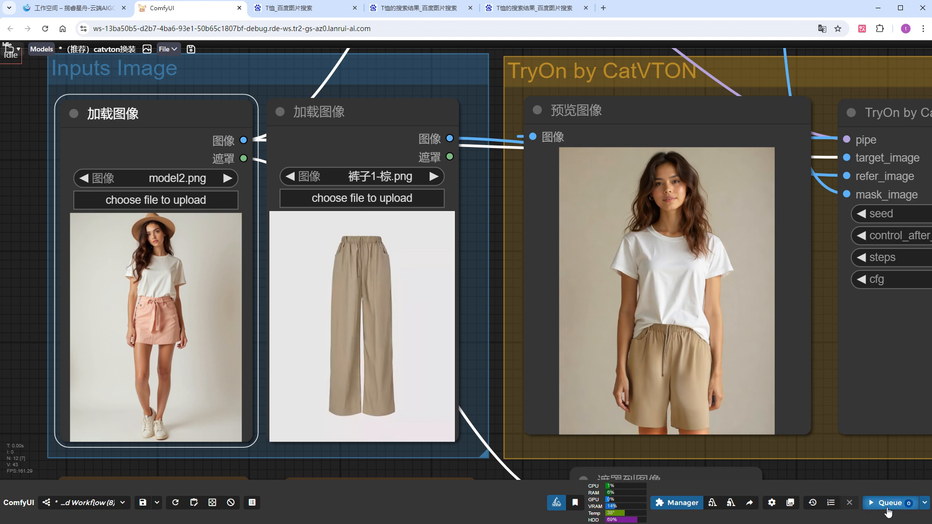
Run the beige trousers try-on on model2, then switch the garment to skirt1.png.
click(890, 502)
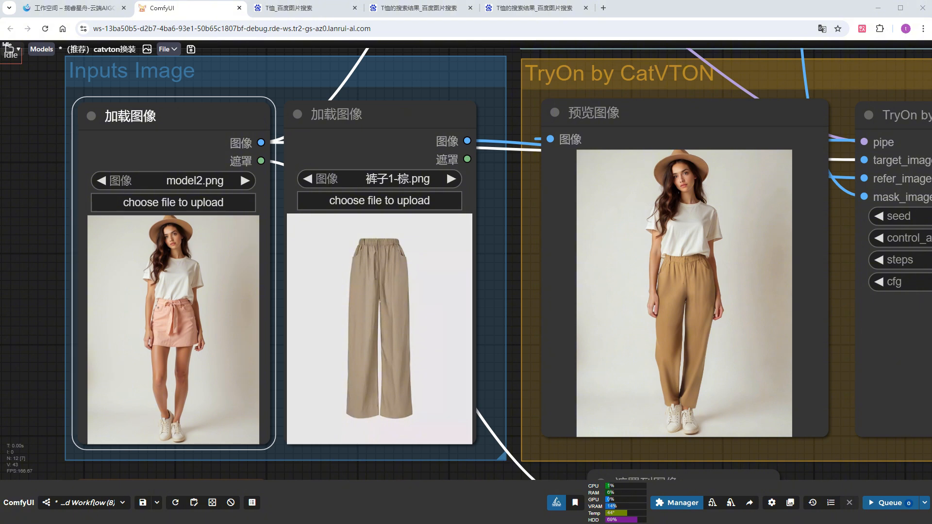
mouse_move(708, 372)
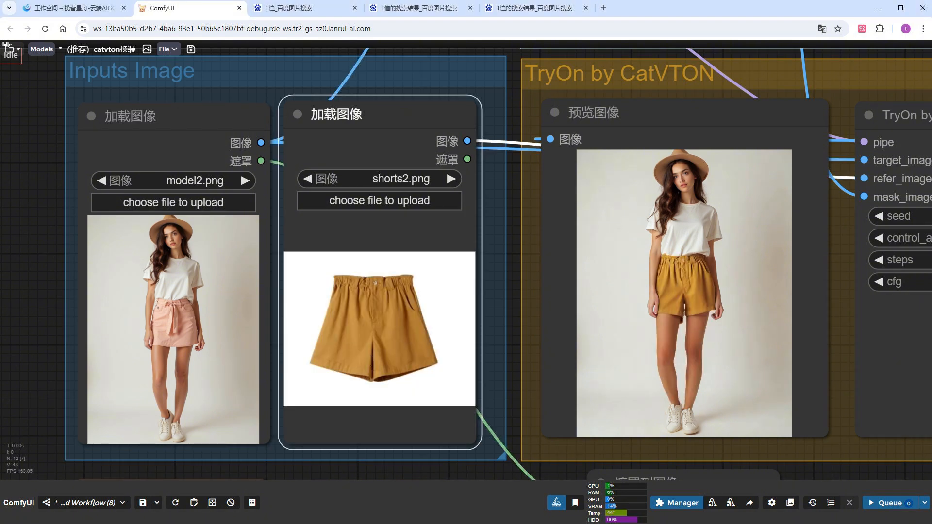
click(452, 179)
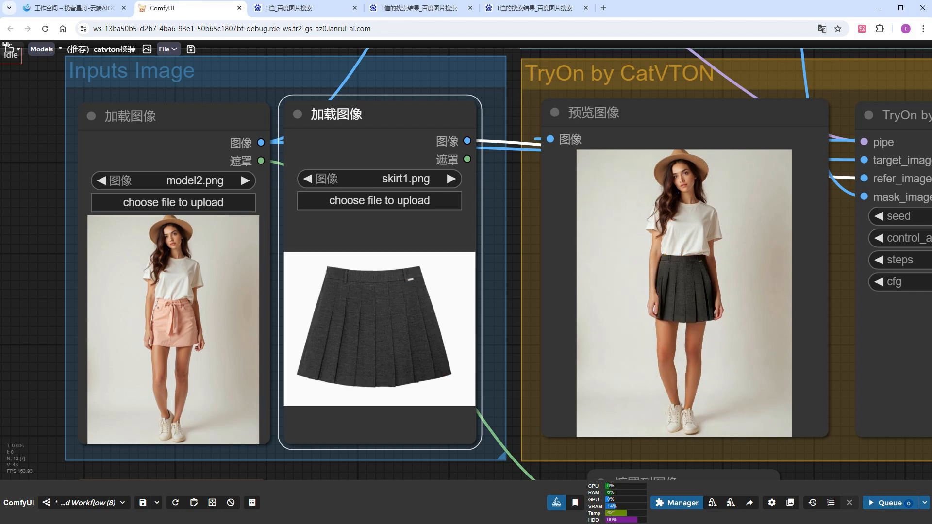
mouse_move(678, 300)
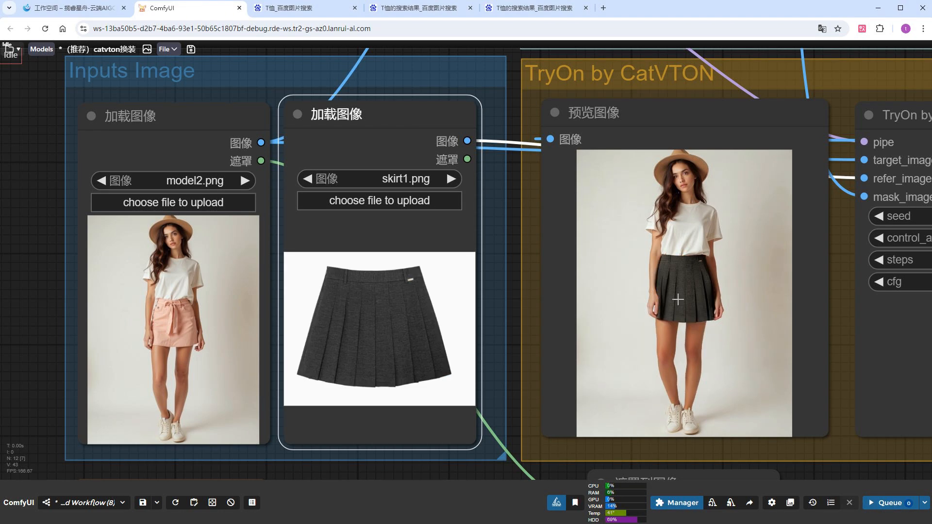
mouse_move(627, 322)
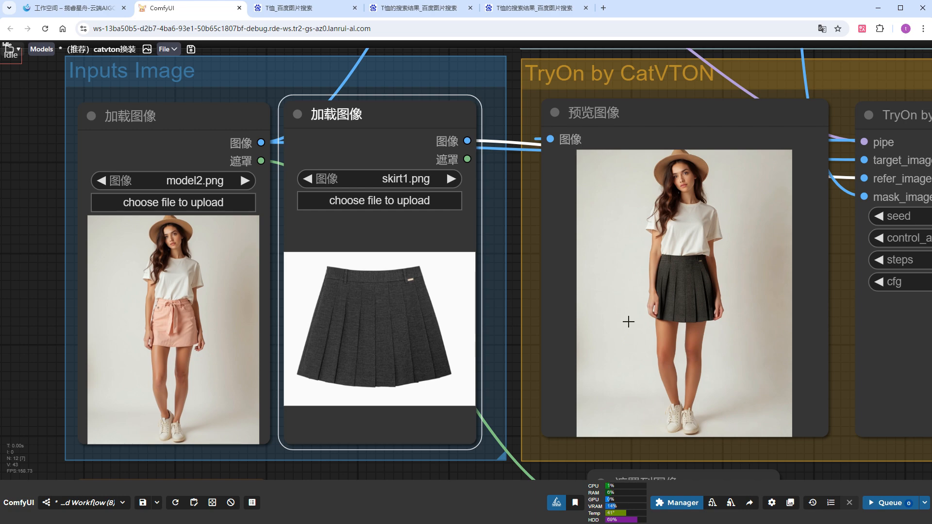